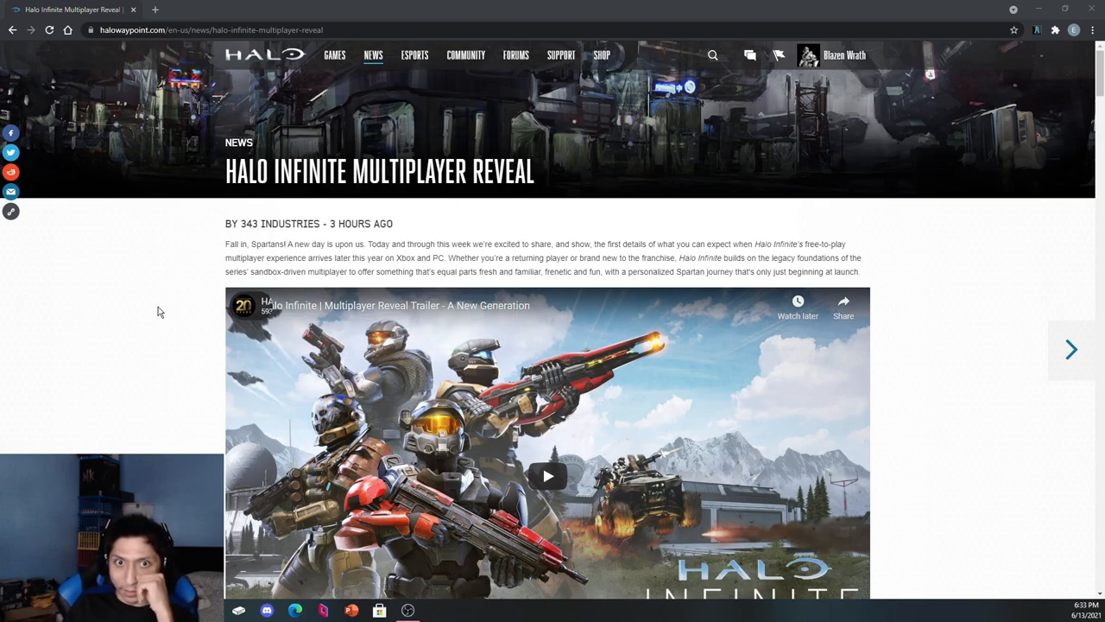
- Scroll past the reveal trailer to the bulleted schedule of upcoming Halo Infinite posts
{"action": "scroll", "scroll_direction": "down", "scroll_amount": 3}
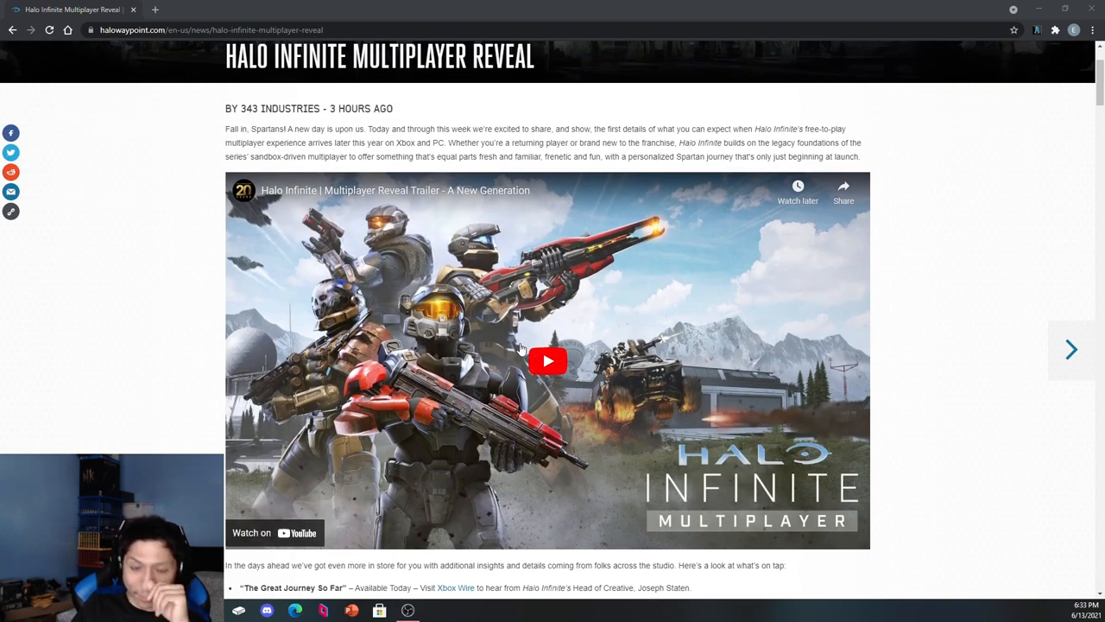
{"action": "mouse_move", "coordinate": [626, 258]}
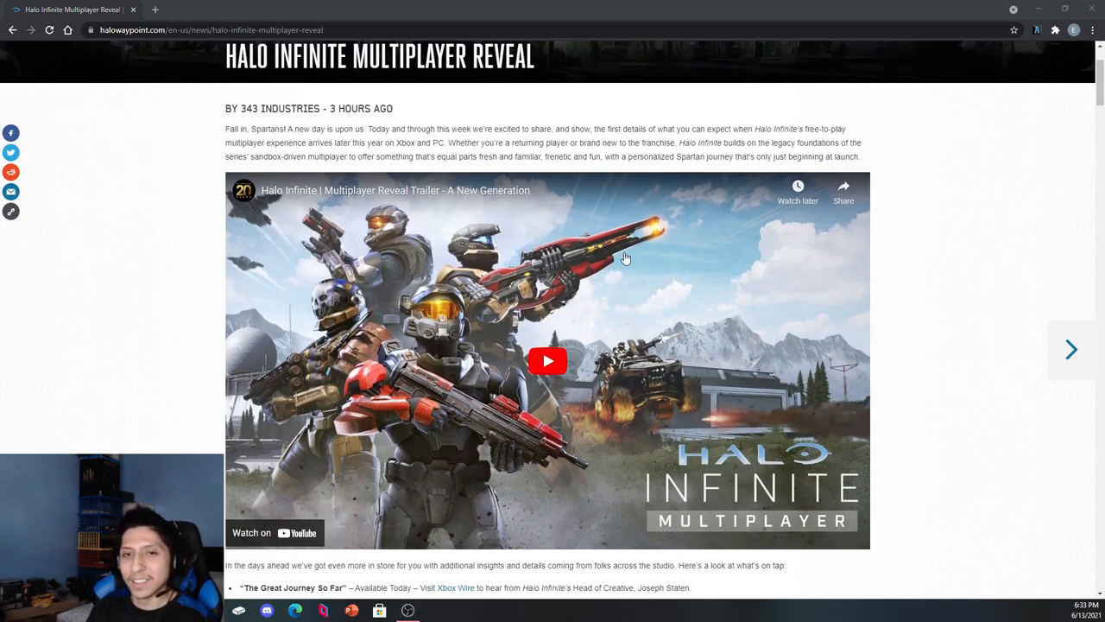
{"action": "mouse_move", "coordinate": [529, 293]}
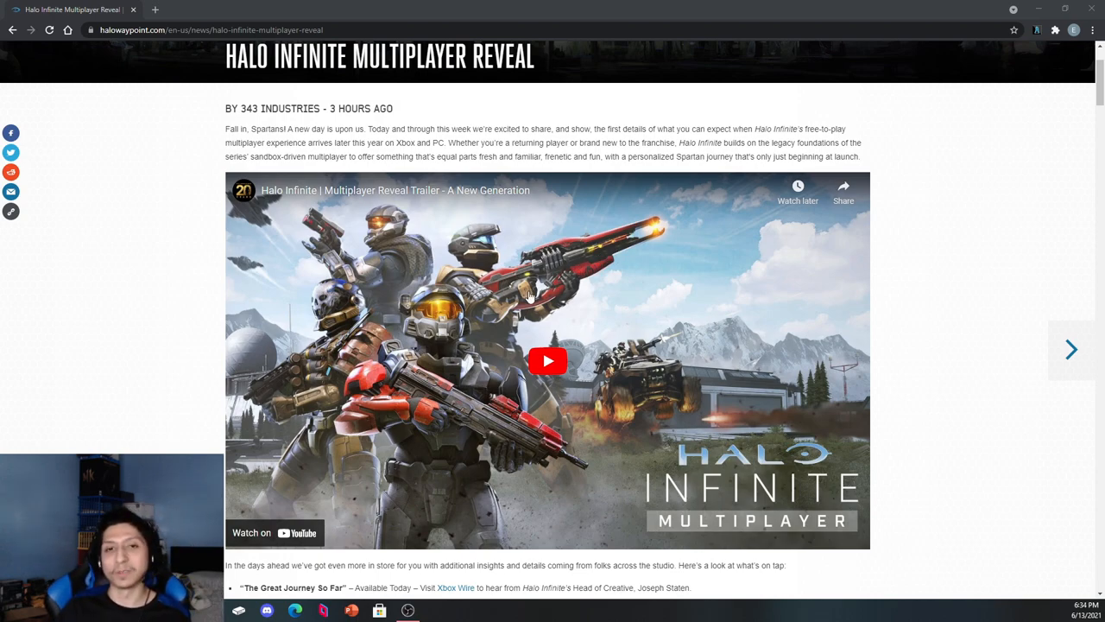
{"action": "mouse_move", "coordinate": [660, 359]}
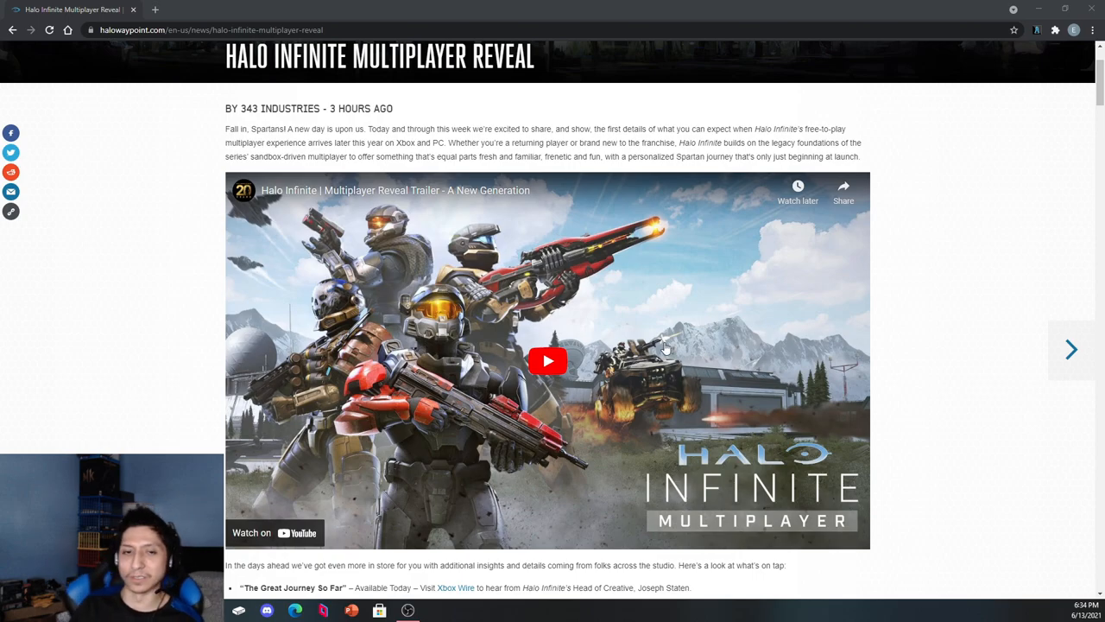
{"action": "scroll", "scroll_direction": "down", "scroll_amount": 3}
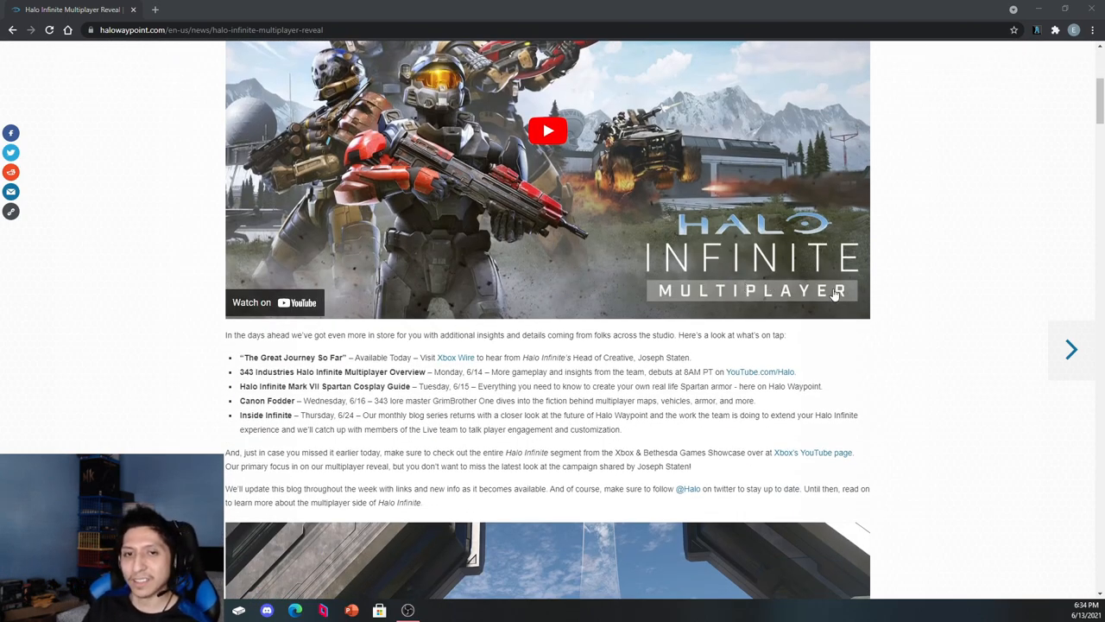
{"action": "scroll", "scroll_direction": "down", "scroll_amount": 3}
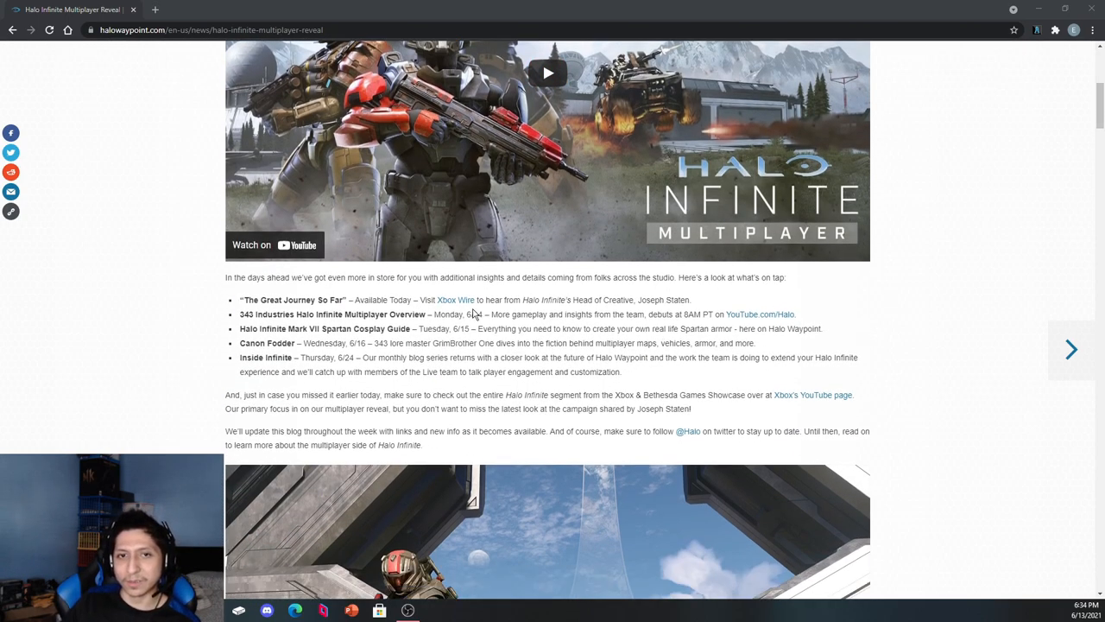
{"action": "mouse_move", "coordinate": [882, 354]}
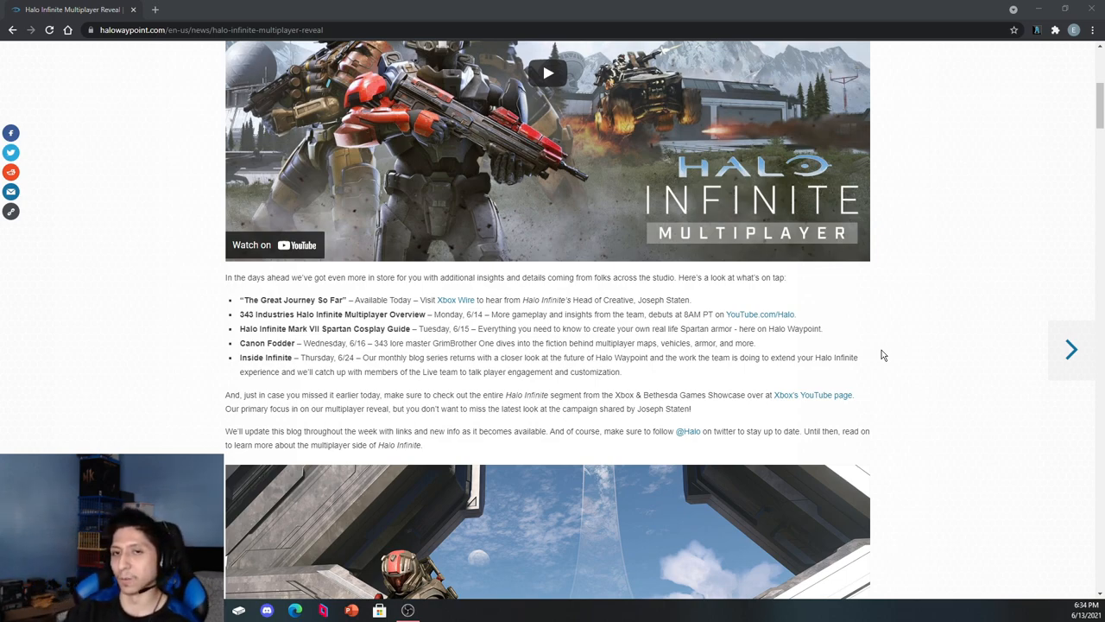
- Scroll past the first screenshot to the Quintessential Halo heading and its gameplay GIF
{"action": "scroll", "scroll_direction": "down", "scroll_amount": 3}
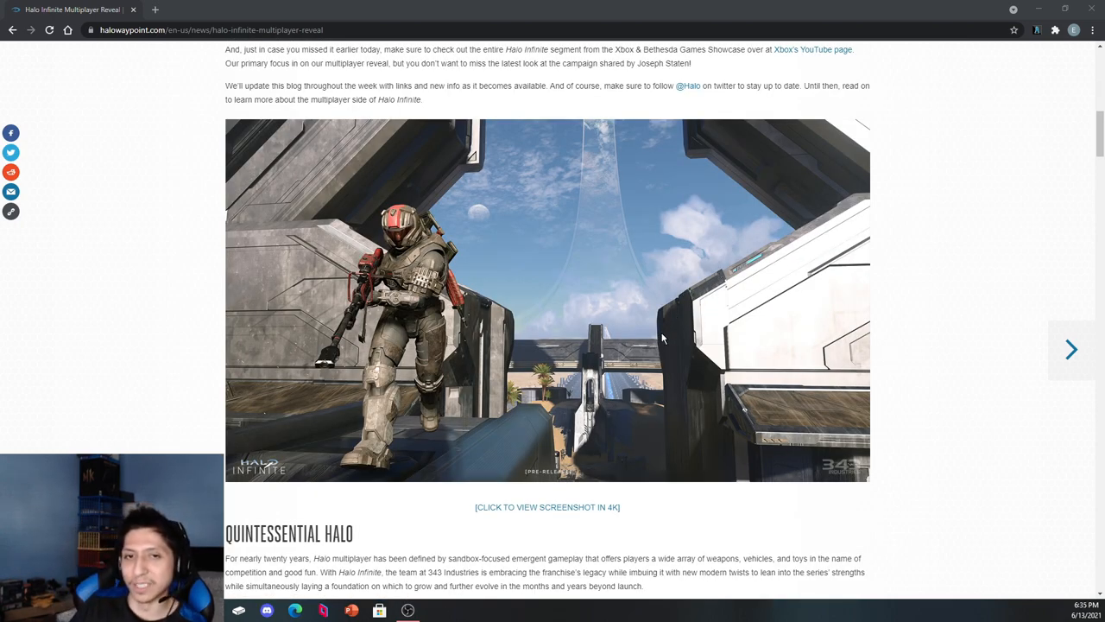
{"action": "mouse_move", "coordinate": [1002, 241]}
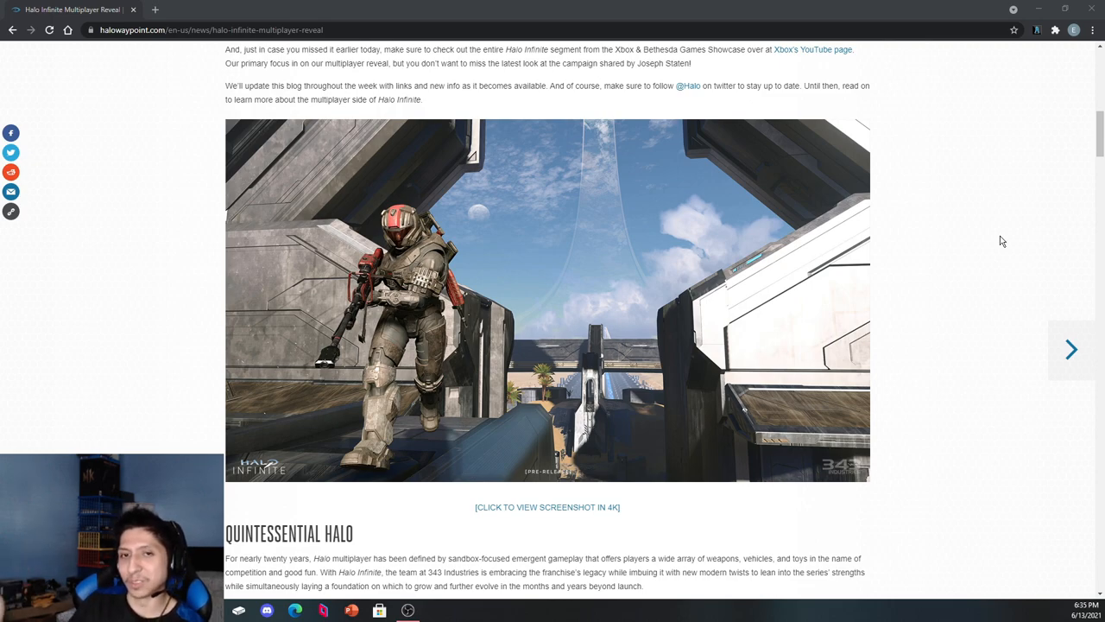
{"action": "scroll", "scroll_direction": "down", "scroll_amount": 3}
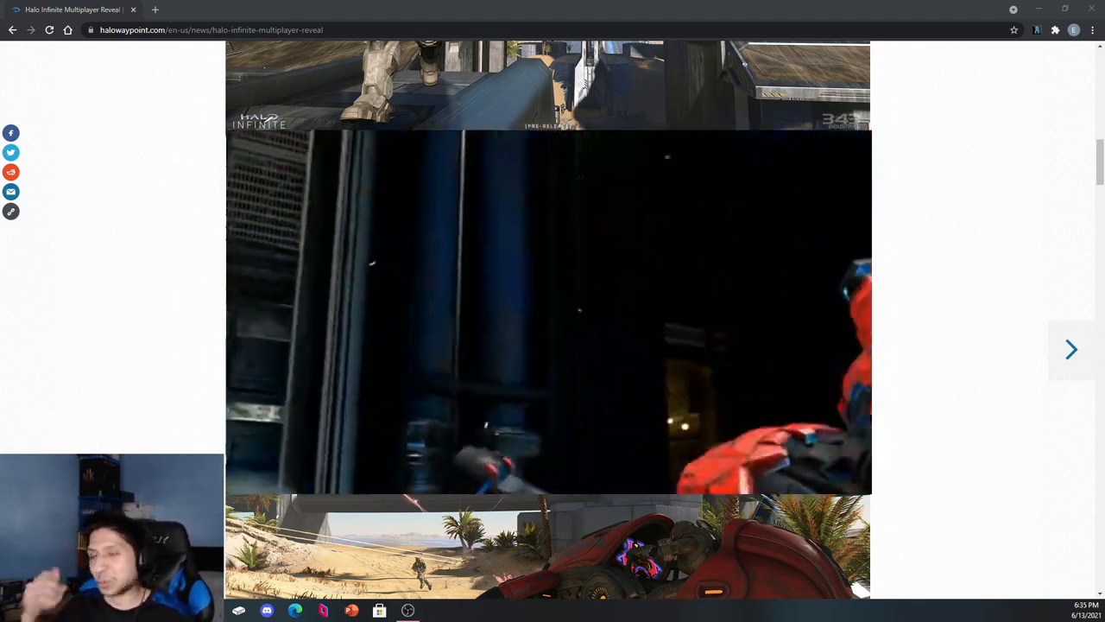
- Scroll to the Threat Sensor and Repulsor equipment paragraph and the desert vehicle screenshot
{"action": "scroll", "scroll_direction": "down", "scroll_amount": 3}
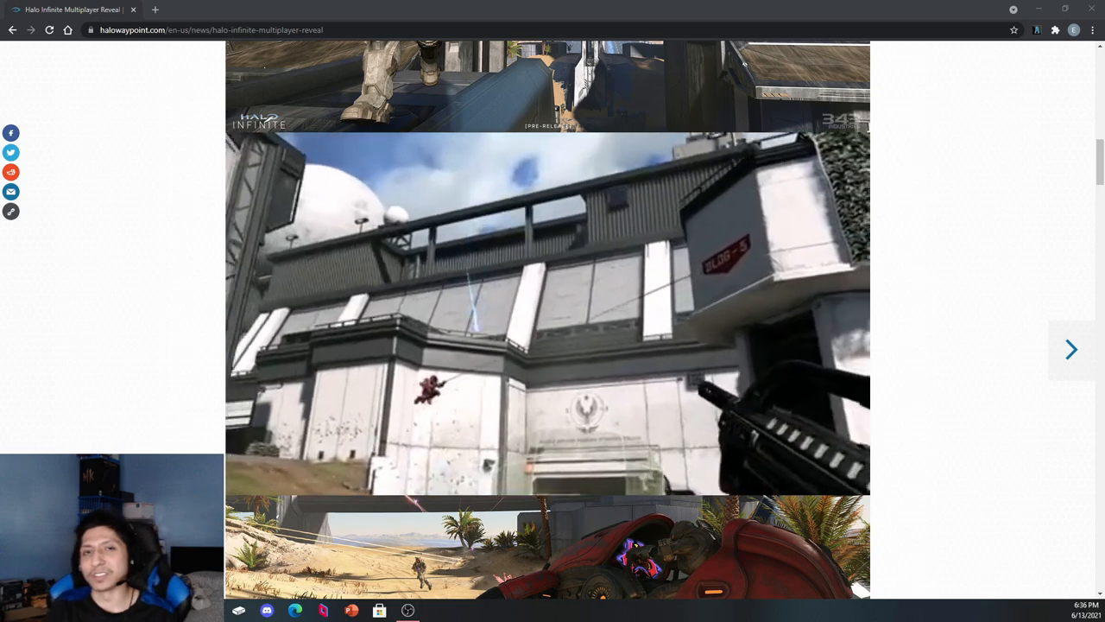
{"action": "scroll", "scroll_direction": "down", "scroll_amount": 3}
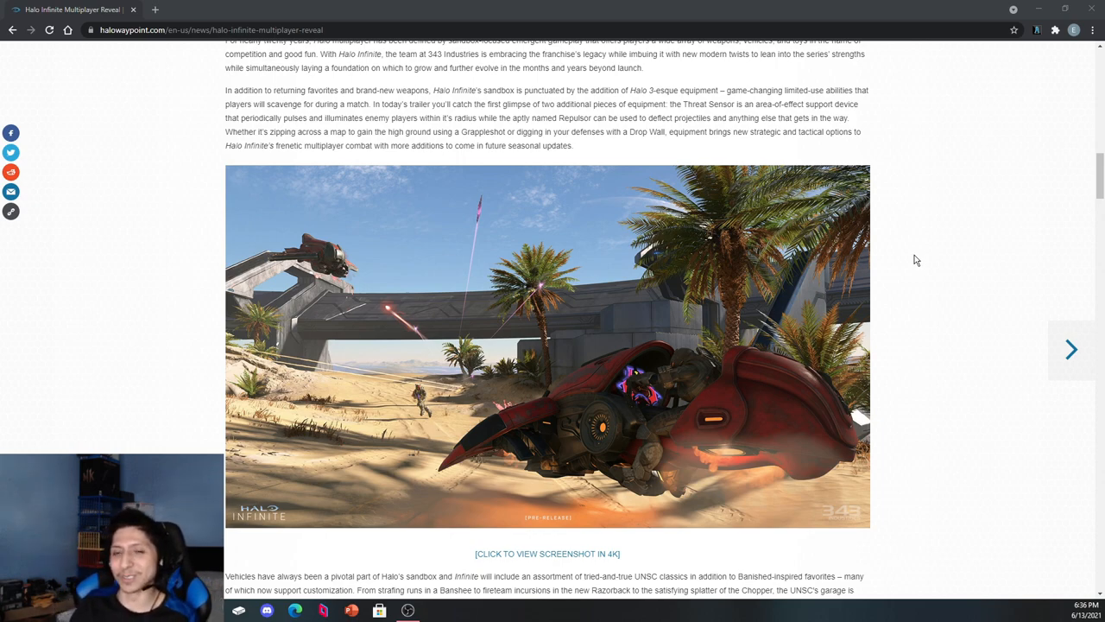
{"action": "mouse_move", "coordinate": [935, 251]}
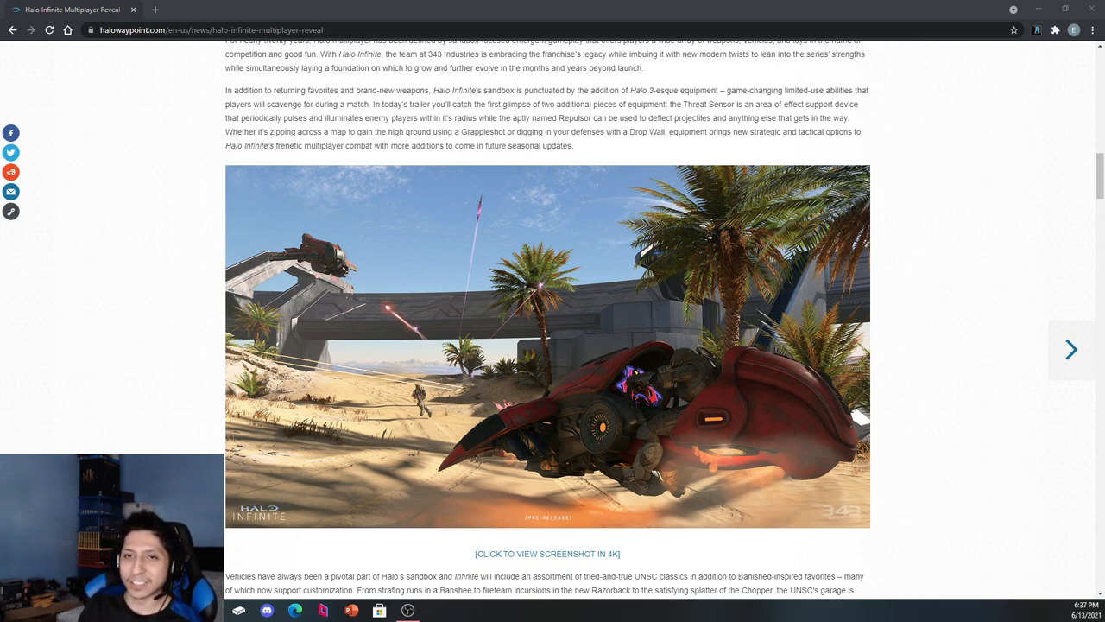
- Scroll through the Academy section to the MODES, MAPS, AND MORE heading and arena screenshot
{"action": "scroll", "scroll_direction": "down", "scroll_amount": 3}
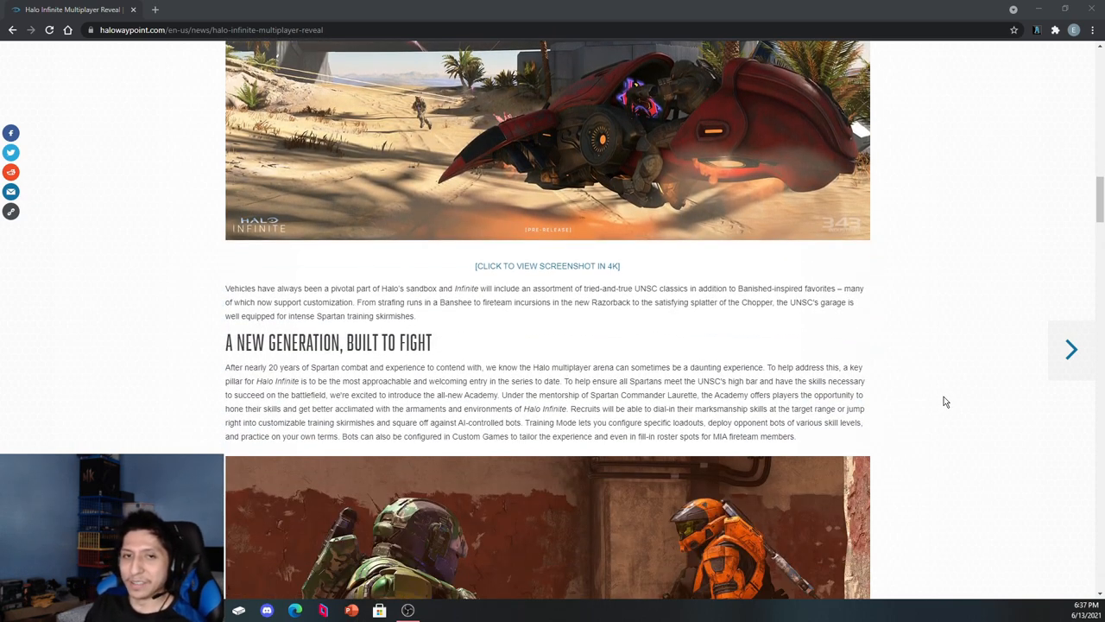
{"action": "scroll", "scroll_direction": "down", "scroll_amount": 3}
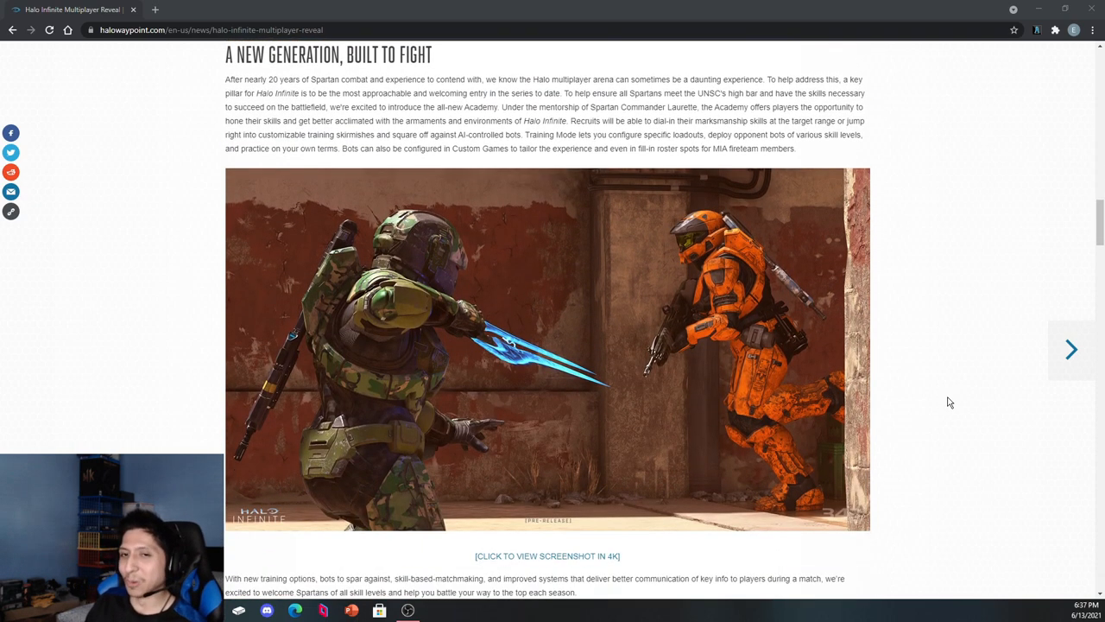
{"action": "mouse_move", "coordinate": [939, 404]}
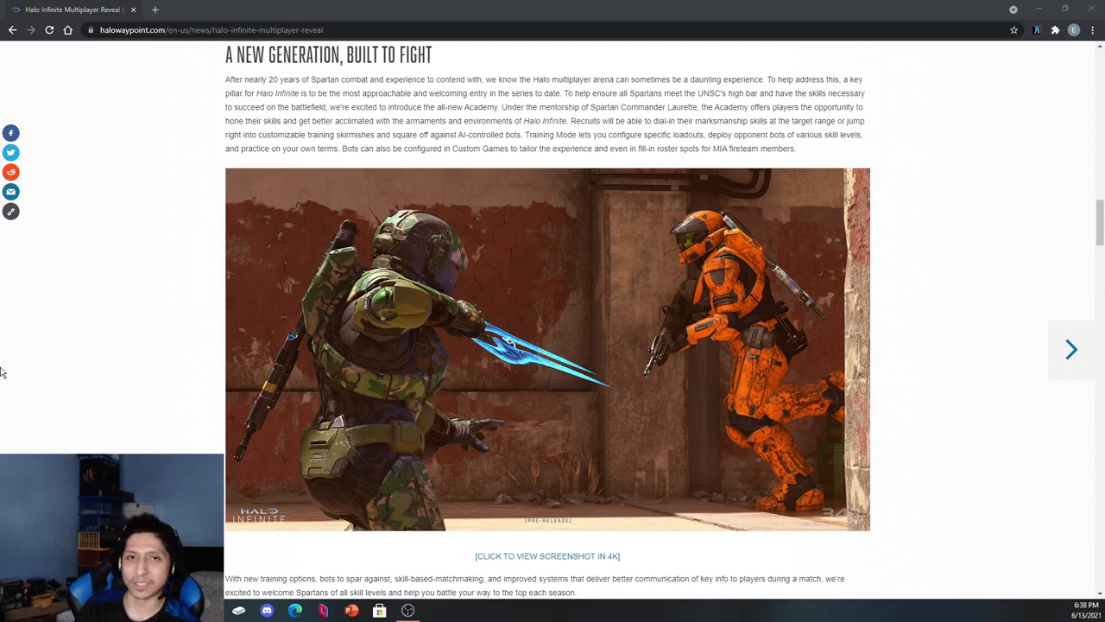
{"action": "scroll", "scroll_direction": "down", "scroll_amount": 3}
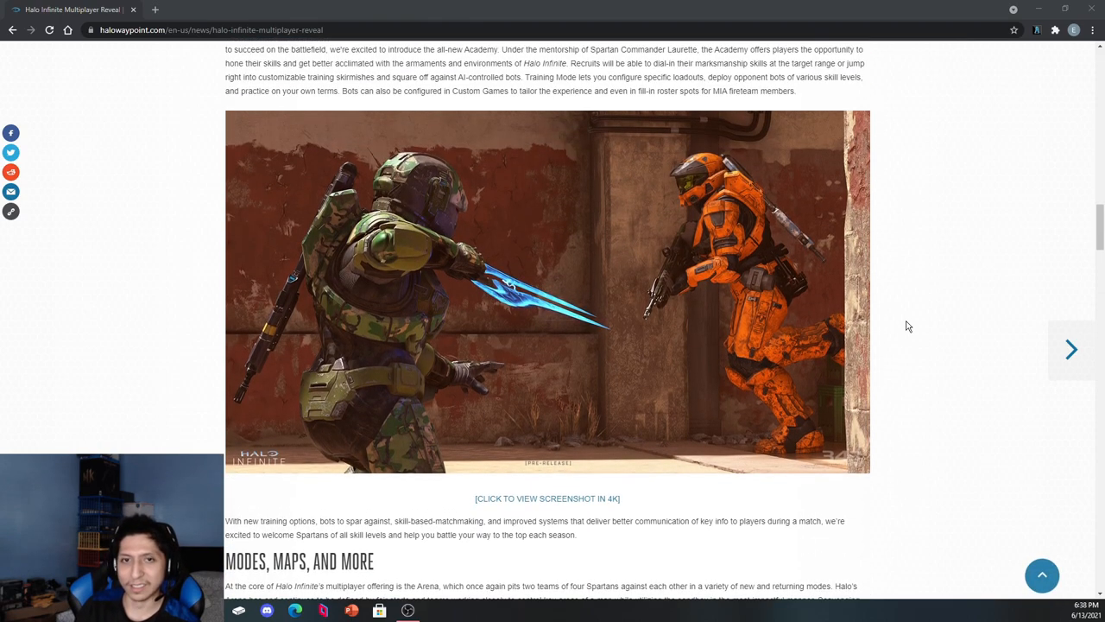
{"action": "mouse_move", "coordinate": [576, 278]}
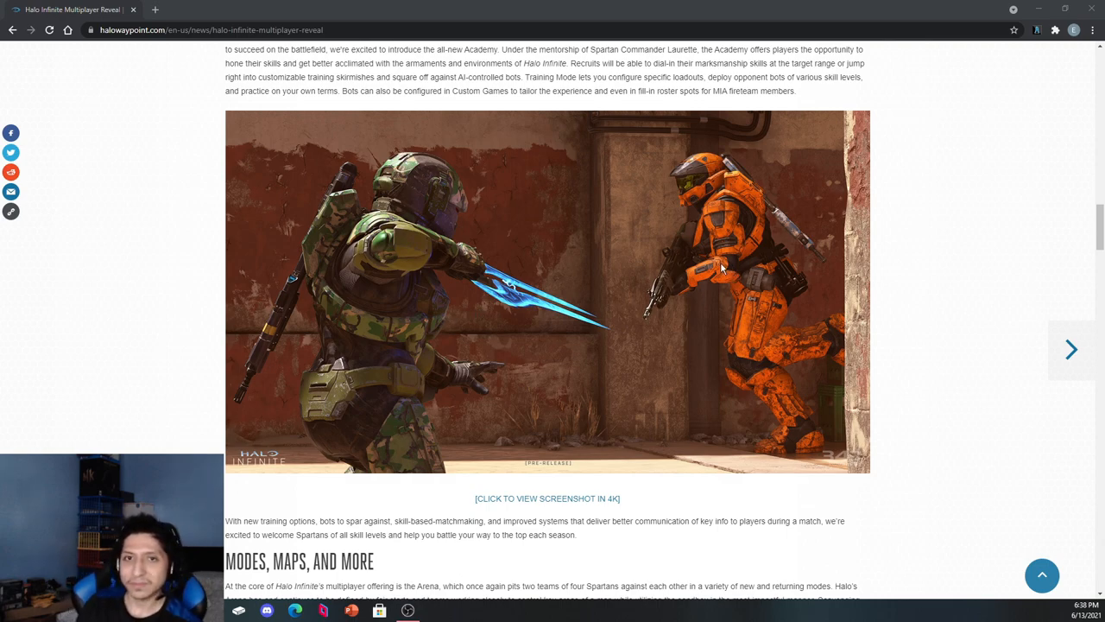
{"action": "mouse_move", "coordinate": [394, 329]}
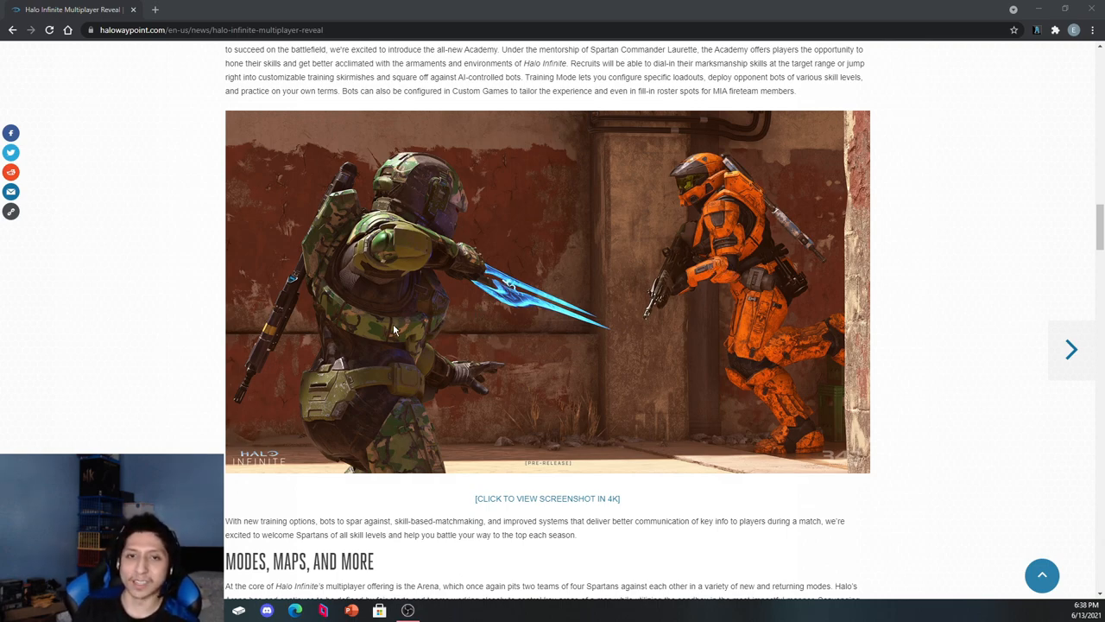
{"action": "mouse_move", "coordinate": [474, 198]}
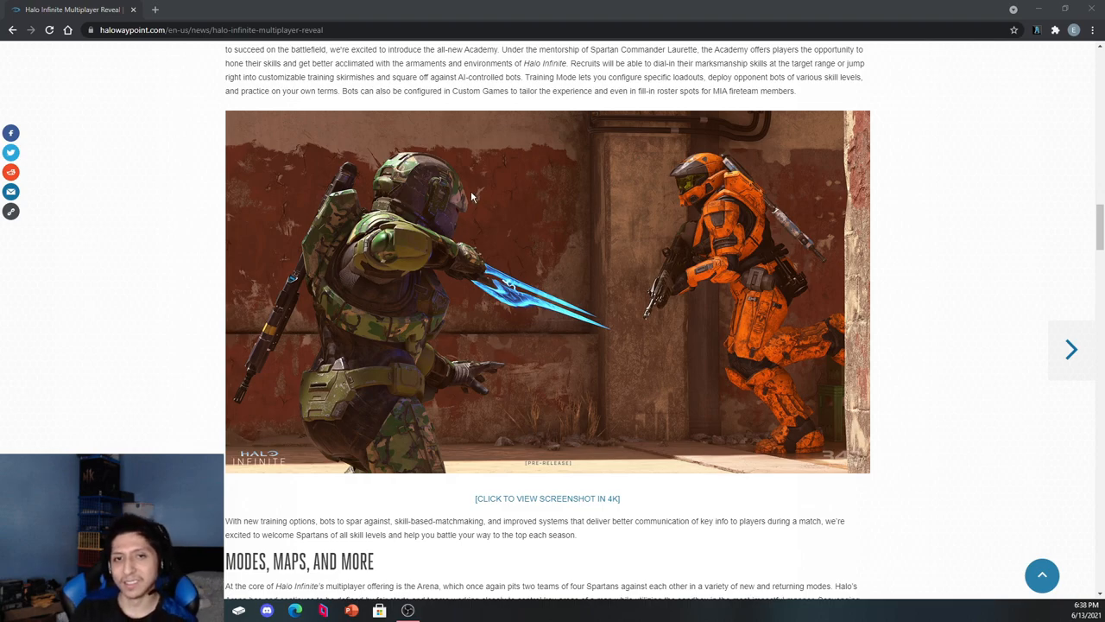
{"action": "mouse_move", "coordinate": [464, 205]}
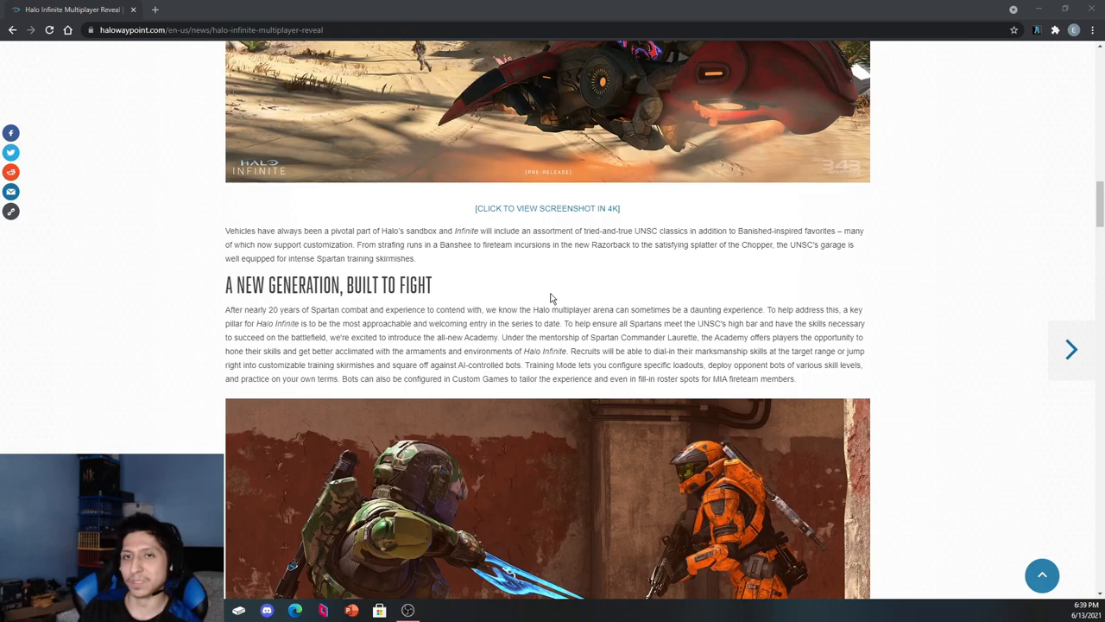
{"action": "scroll", "scroll_direction": "down", "scroll_amount": 3}
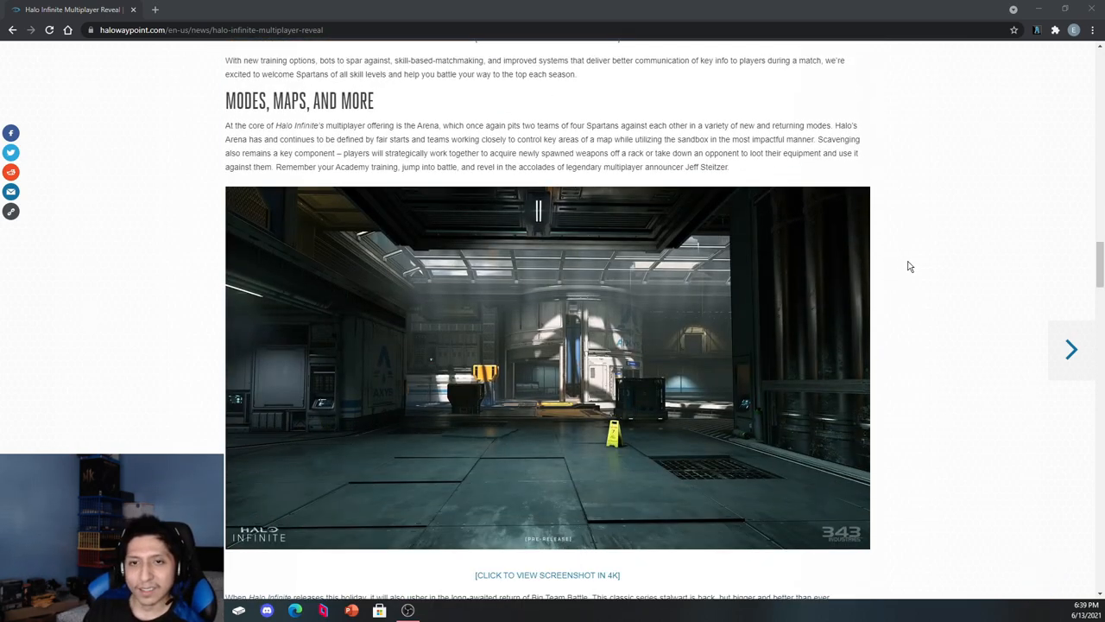
- Read down to the Big Team Battle and crossplay paragraphs with the courtyard map screenshot
{"action": "scroll", "scroll_direction": "down", "scroll_amount": 3}
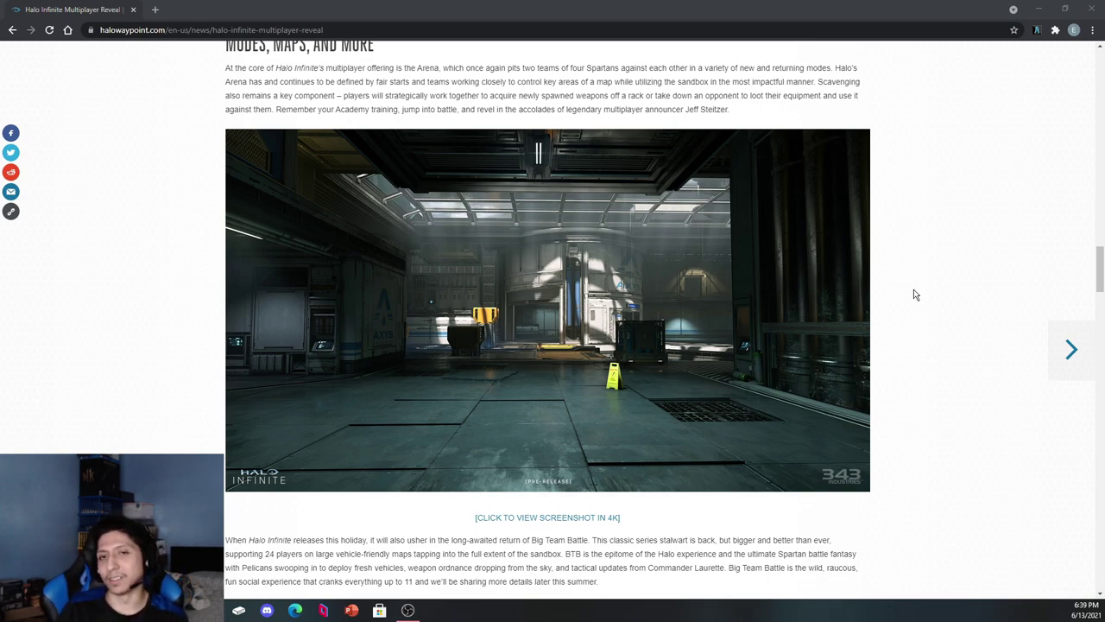
{"action": "mouse_move", "coordinate": [891, 304]}
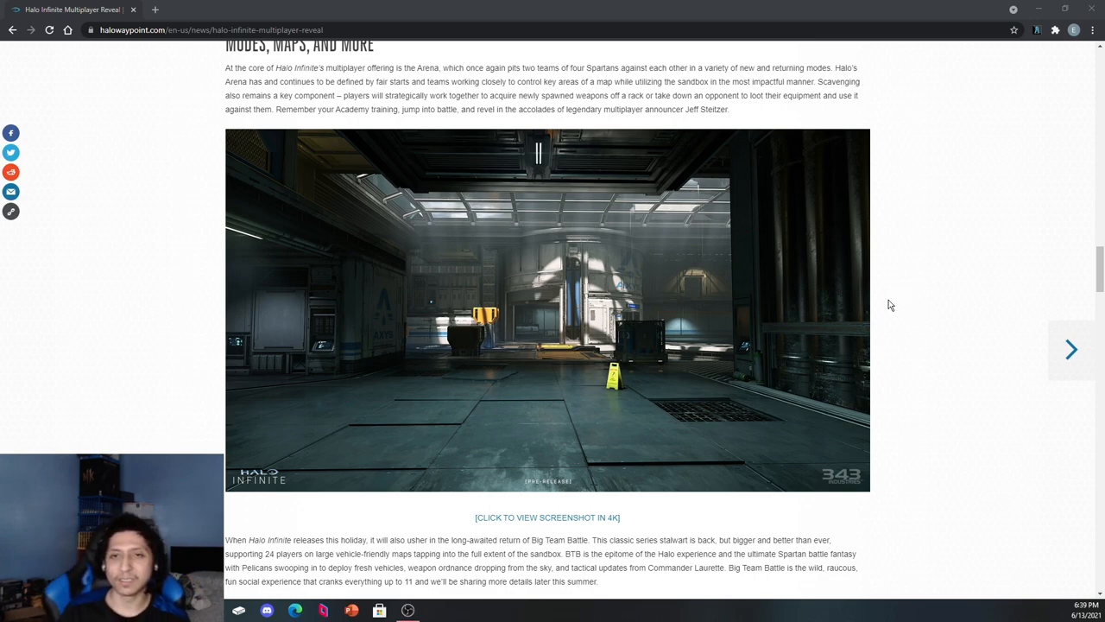
{"action": "mouse_move", "coordinate": [729, 331]}
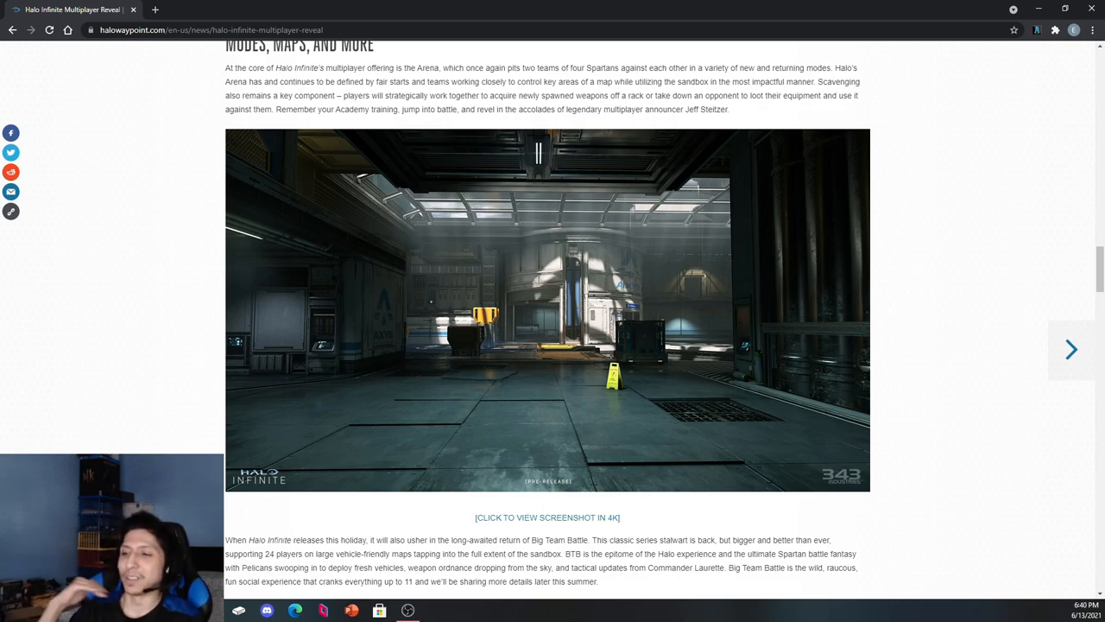
{"action": "left_click", "coordinate": [1071, 349]}
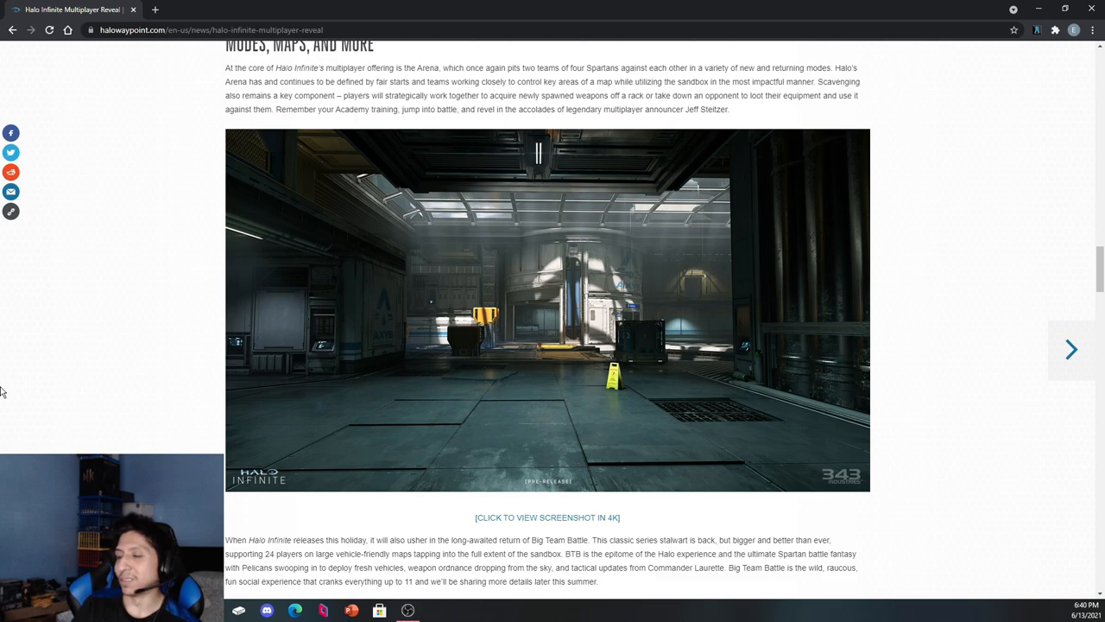
{"action": "scroll", "scroll_direction": "down", "scroll_amount": 3}
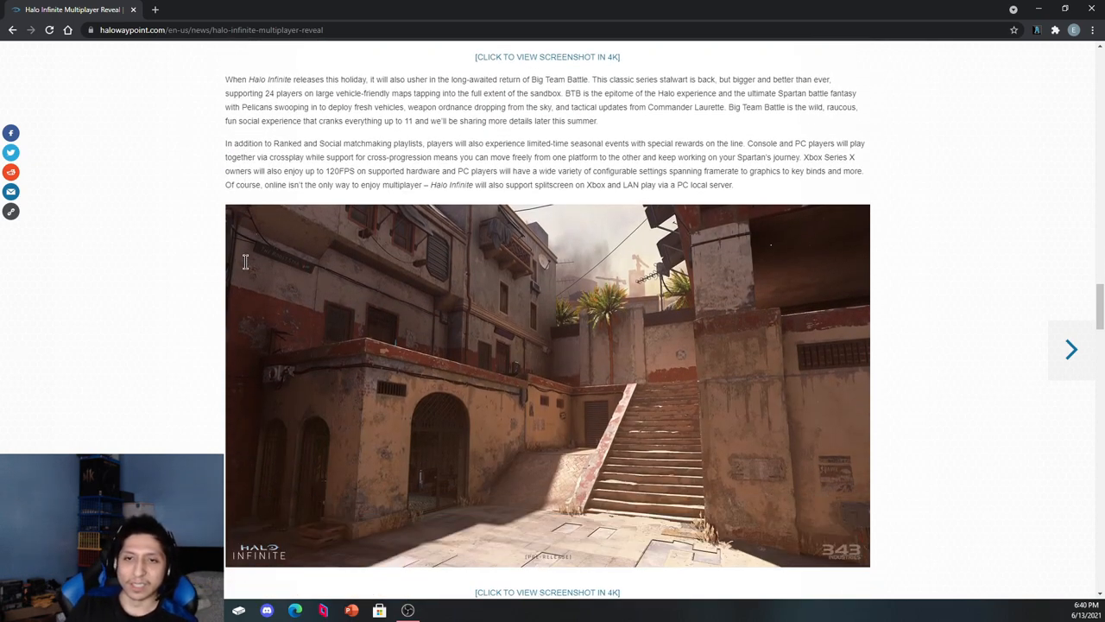
- Scroll slightly to show the paragraph on upcoming Arena and Big Team Battle maps
{"action": "scroll", "scroll_direction": "down", "scroll_amount": 3}
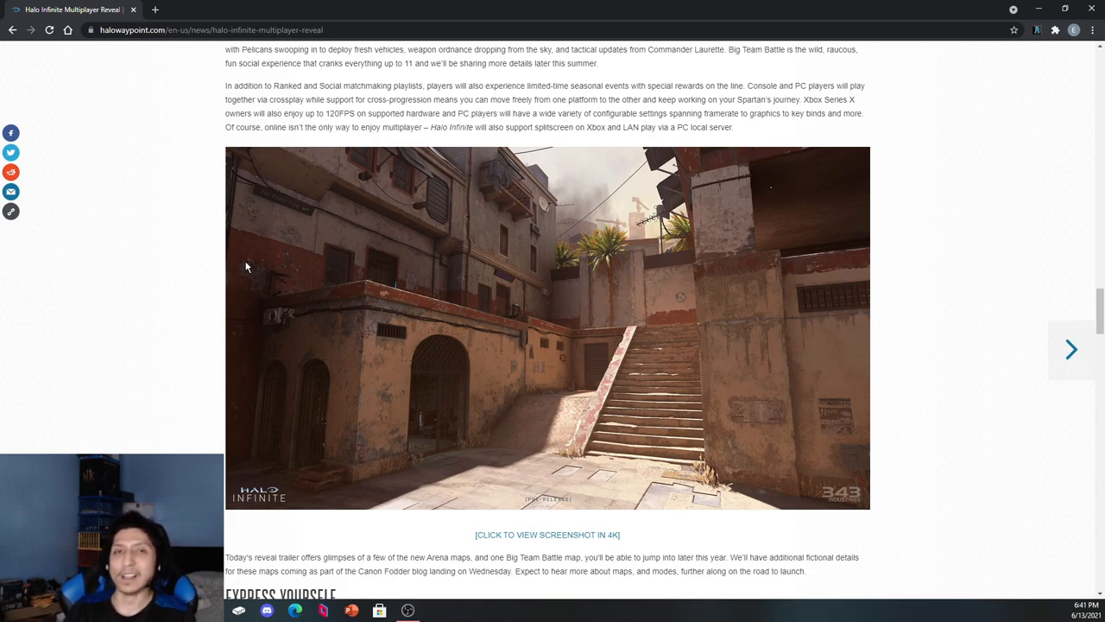
{"action": "mouse_move", "coordinate": [1056, 250]}
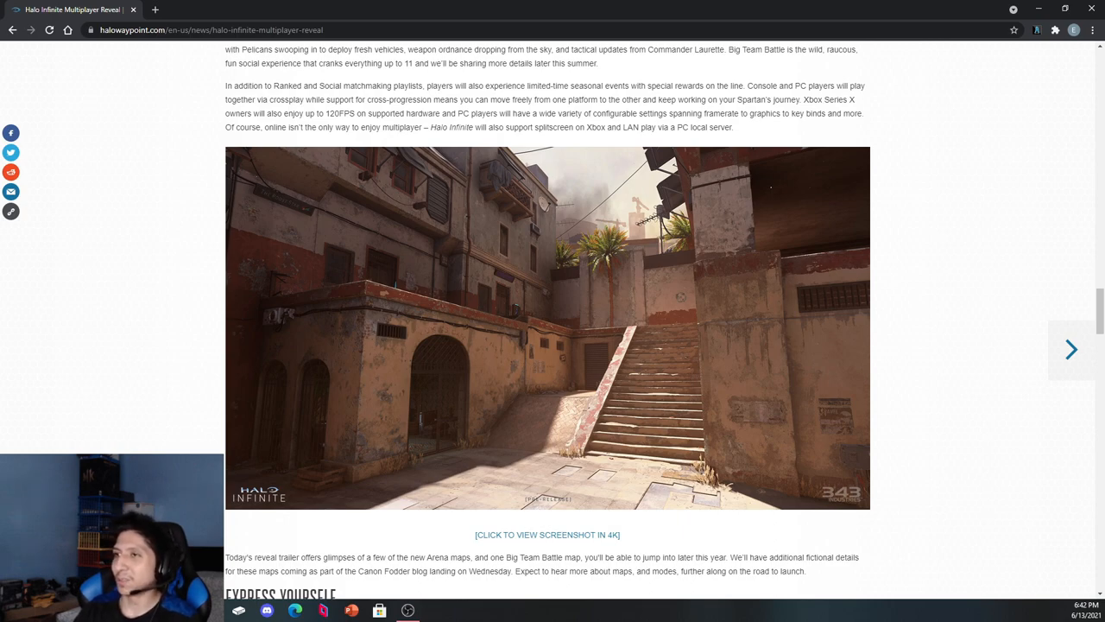
{"action": "mouse_move", "coordinate": [692, 390]}
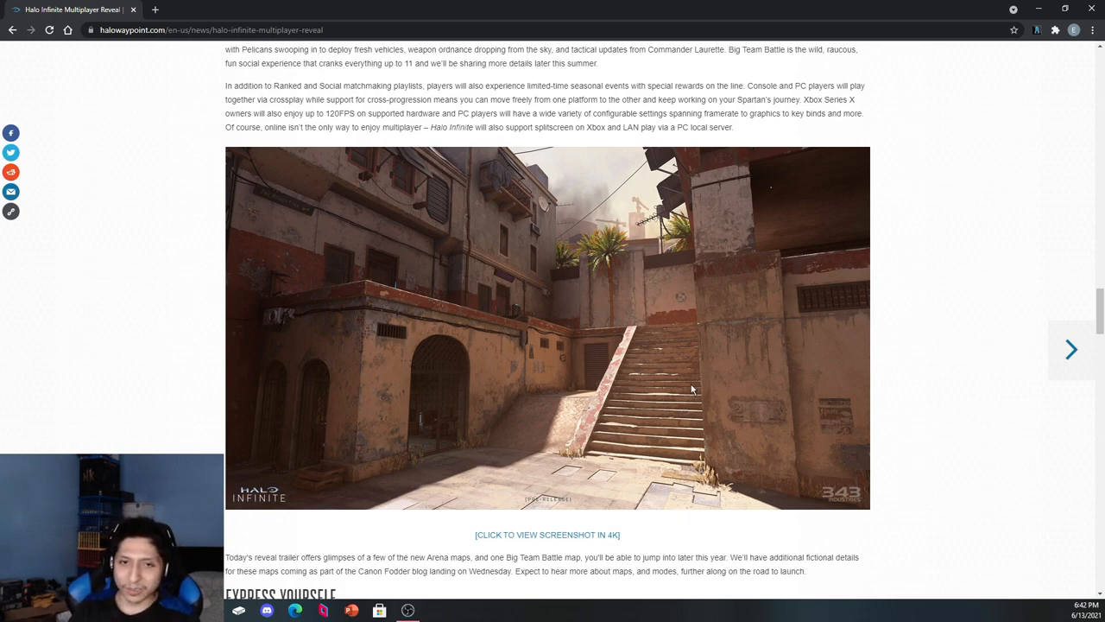
{"action": "mouse_move", "coordinate": [967, 362]}
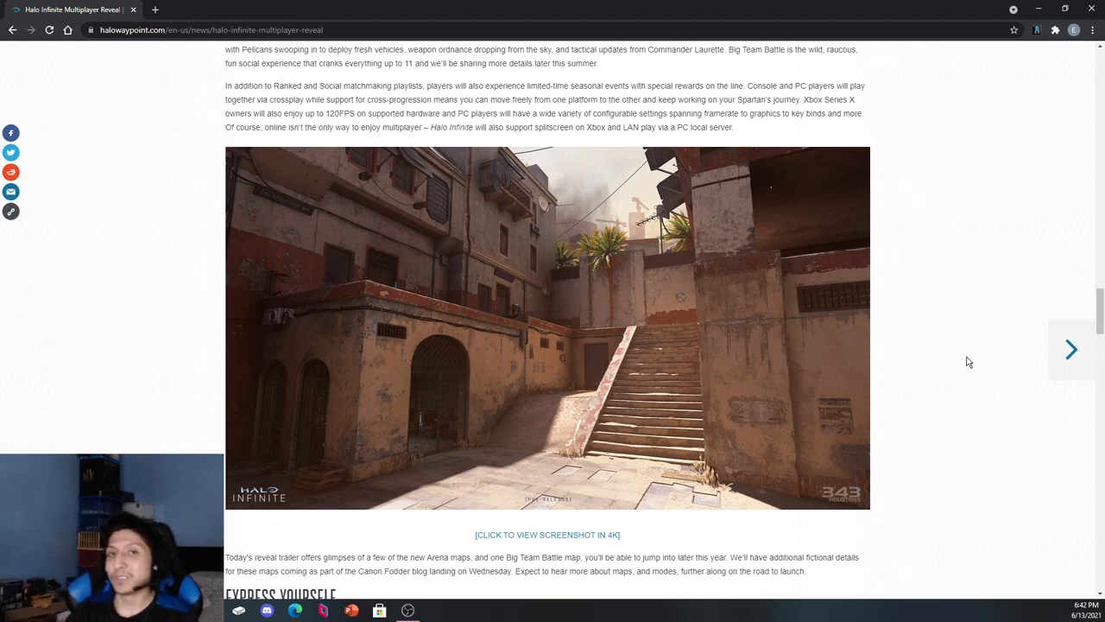
{"action": "left_click", "coordinate": [1071, 349]}
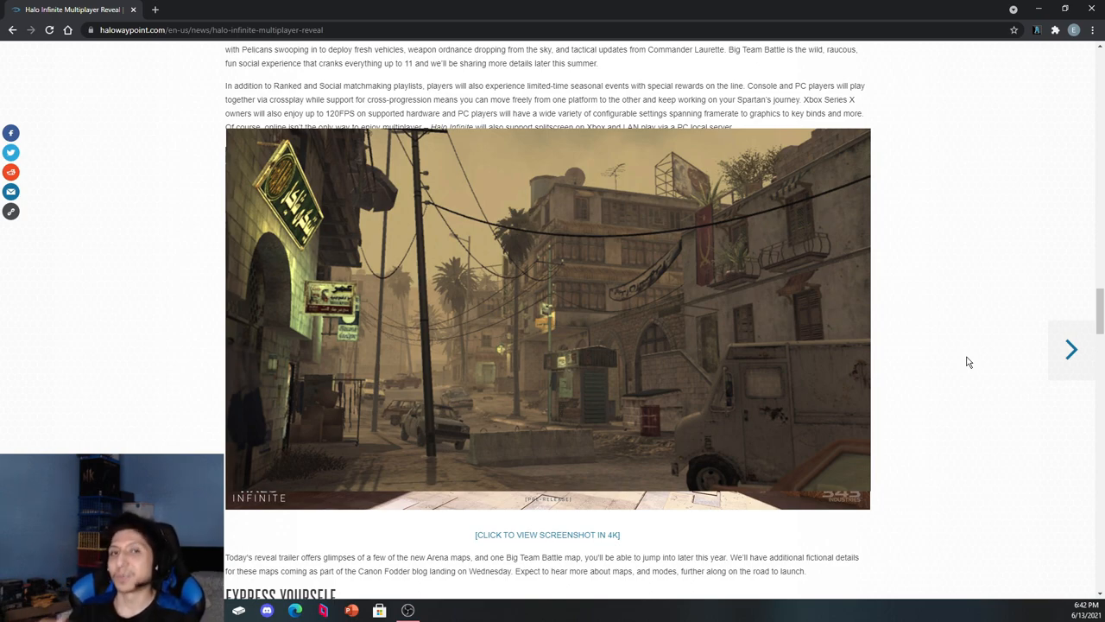
{"action": "left_click", "coordinate": [1071, 349]}
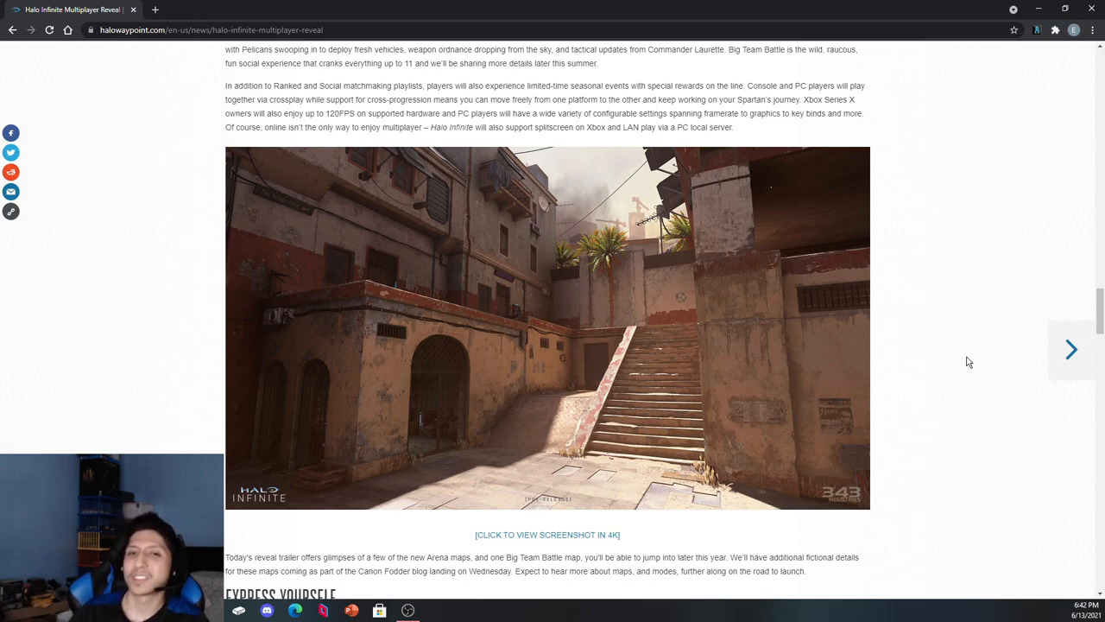
{"action": "left_click", "coordinate": [1072, 349]}
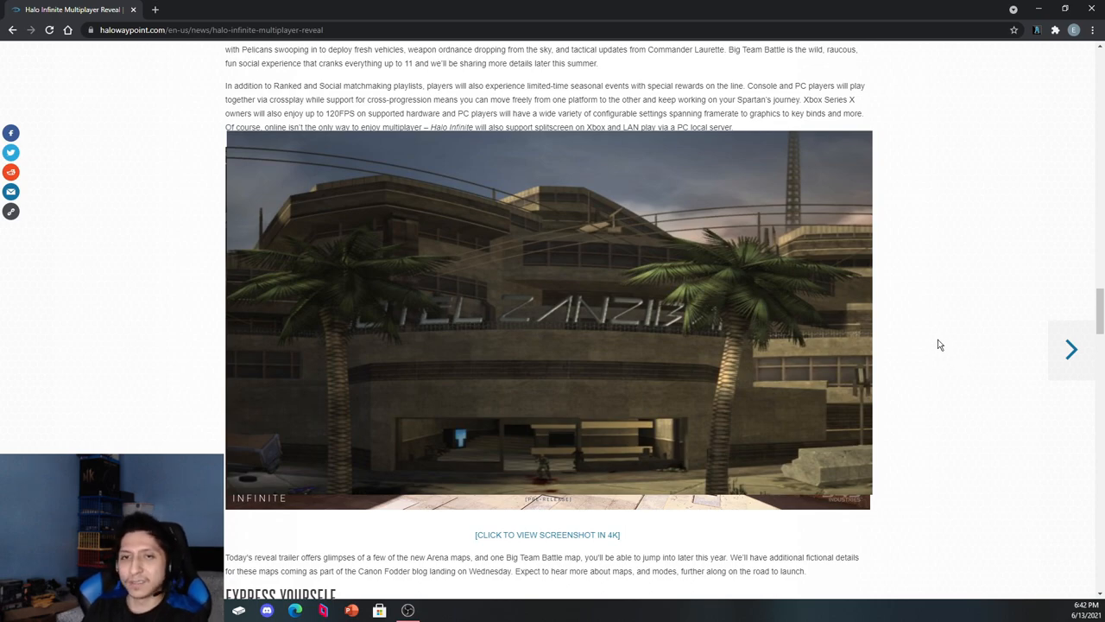
- Scroll to the Express Yourself customization heading and the armored Spartan lineup render
{"action": "scroll", "scroll_direction": "down", "scroll_amount": 3}
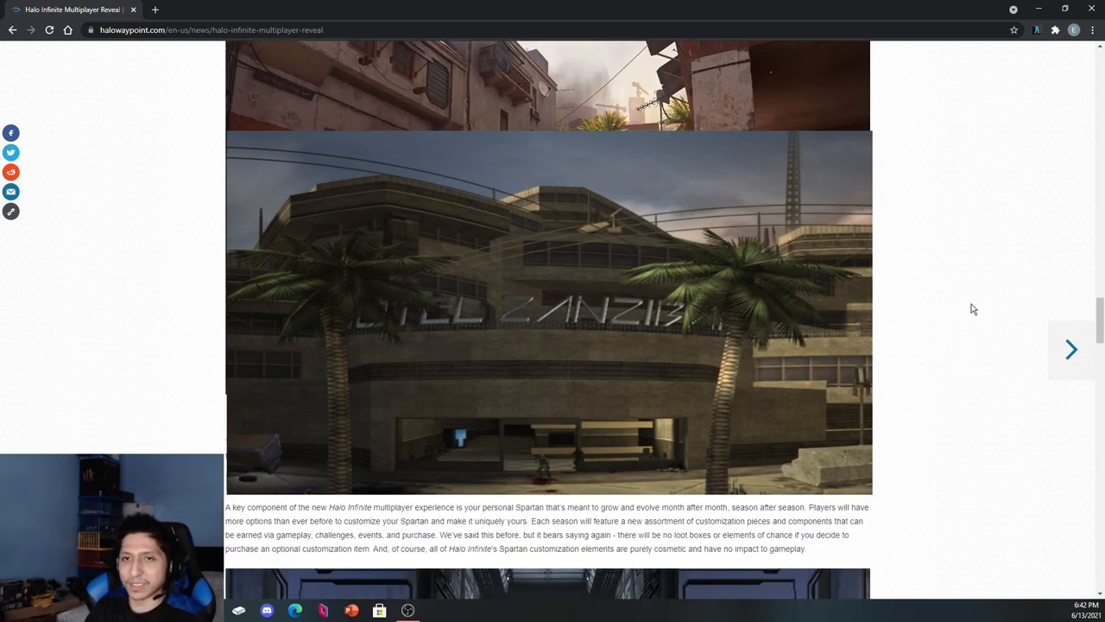
{"action": "scroll", "scroll_direction": "down", "scroll_amount": 3}
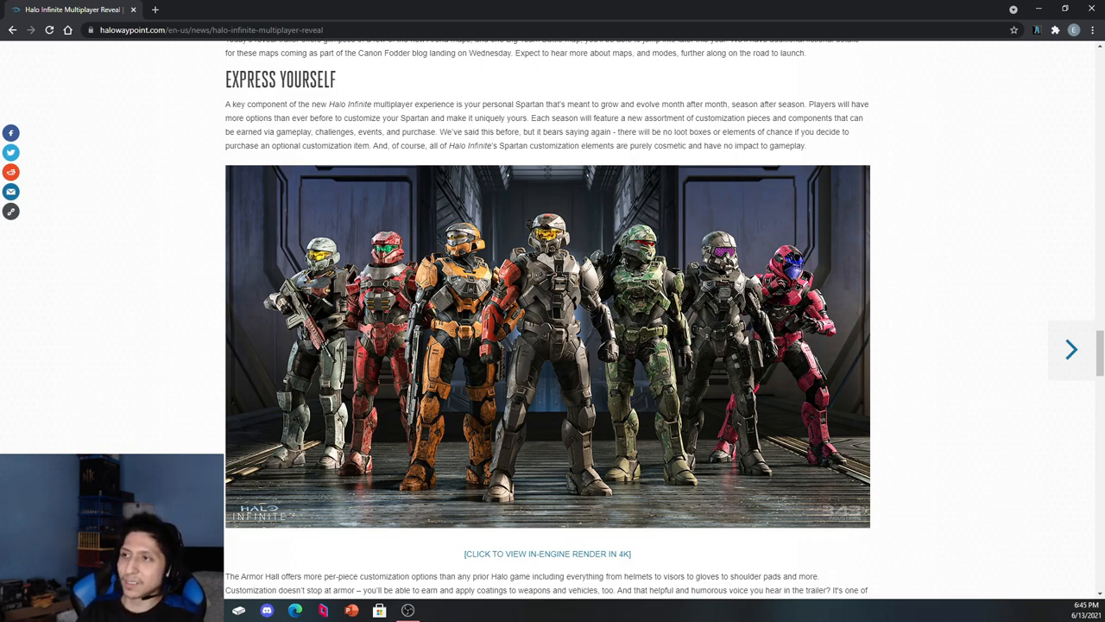
- Scroll to the Armor Hall and Personal AI paragraph with its AI hologram screenshot
{"action": "scroll", "scroll_direction": "down", "scroll_amount": 3}
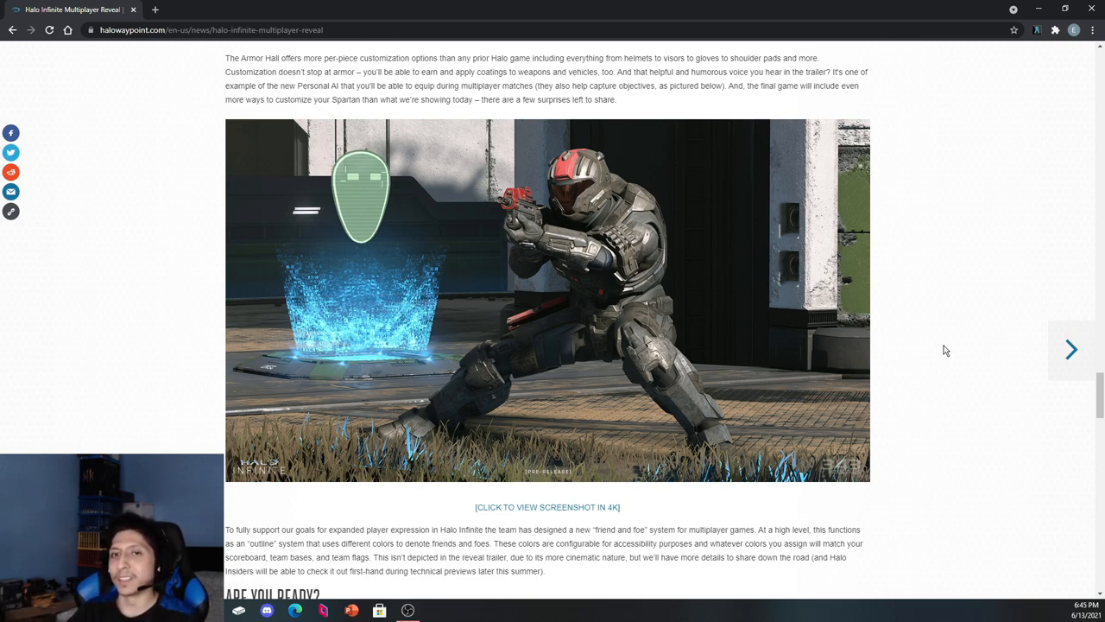
{"action": "mouse_move", "coordinate": [926, 253]}
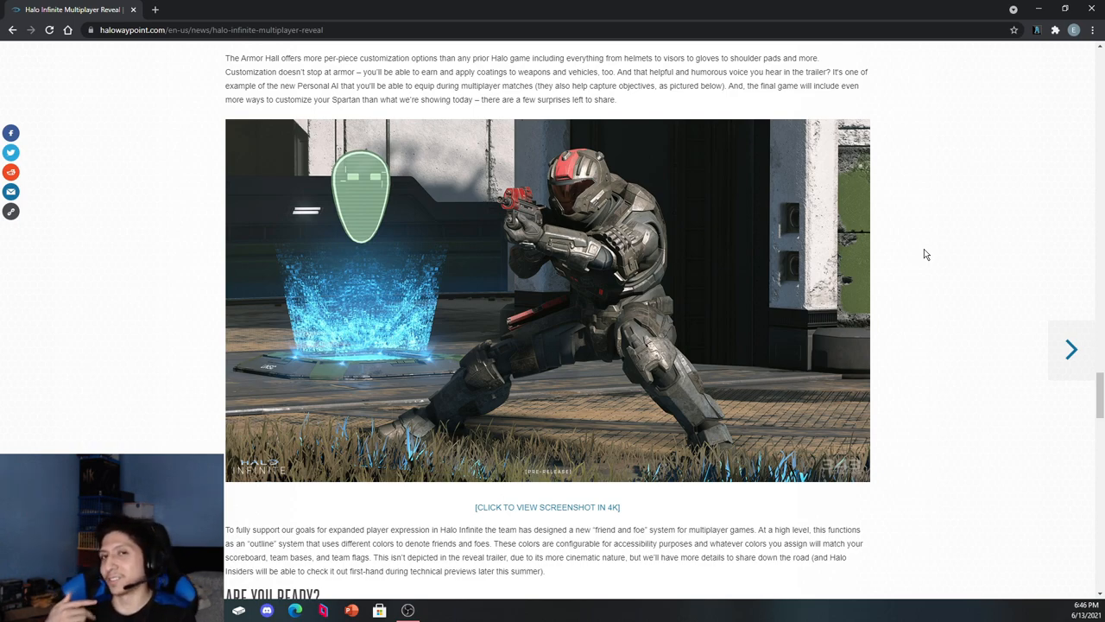
{"action": "left_click", "coordinate": [1071, 350]}
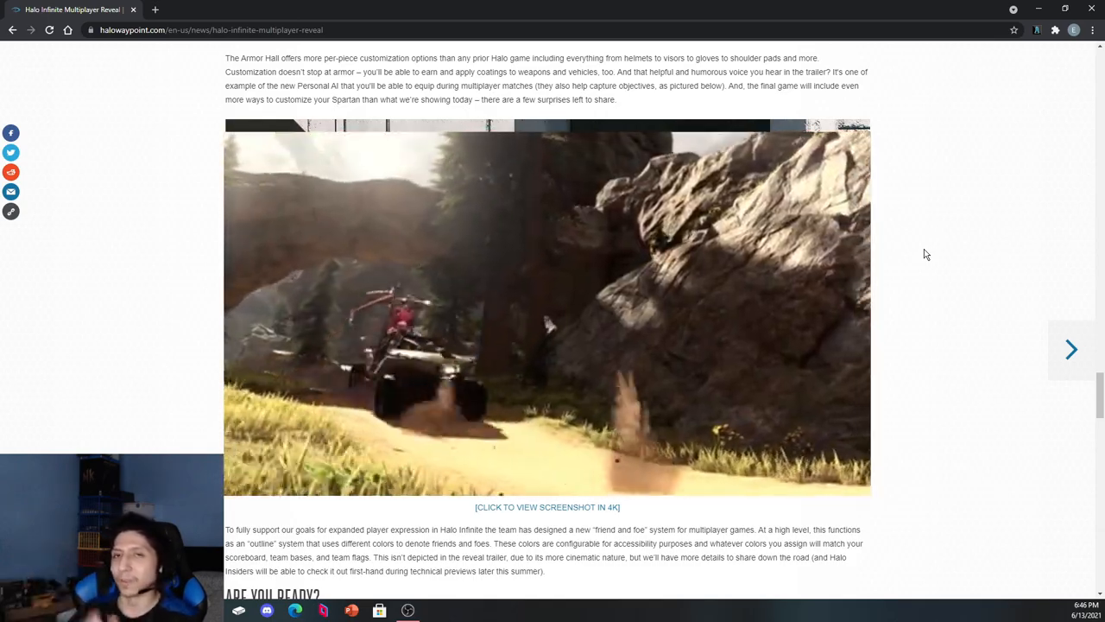
{"action": "left_click", "coordinate": [1071, 349]}
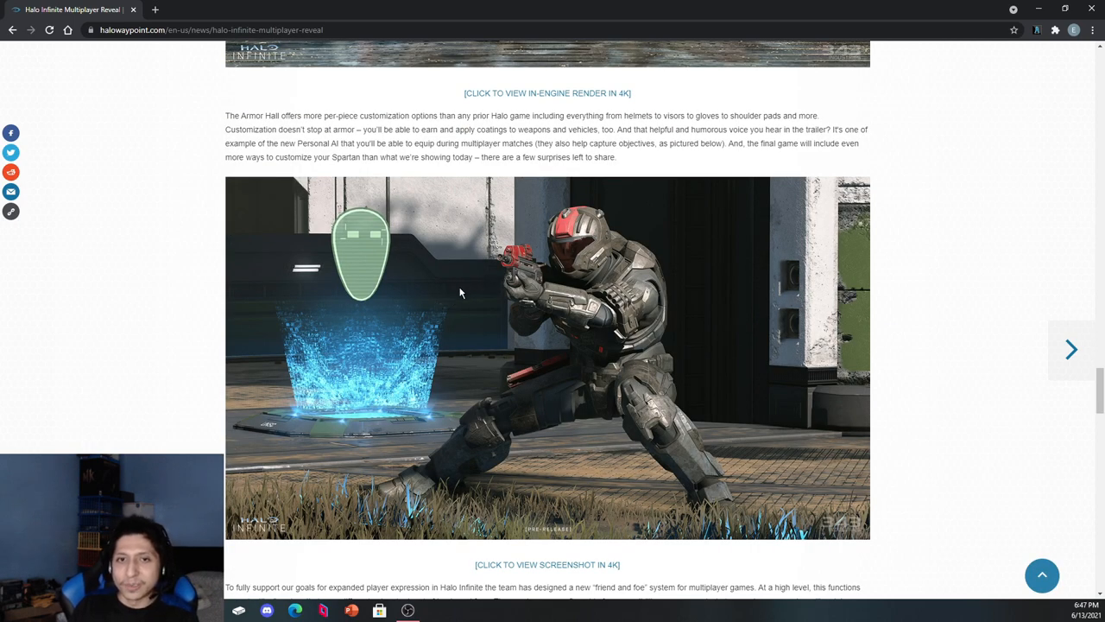
{"action": "mouse_move", "coordinate": [470, 285]}
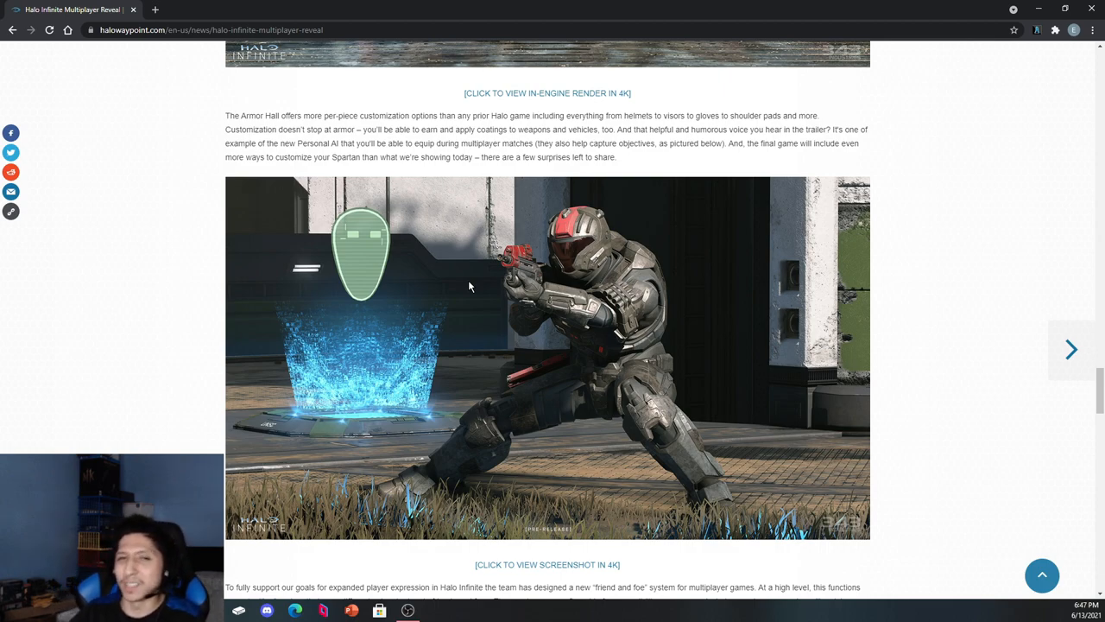
{"action": "mouse_move", "coordinate": [477, 294]}
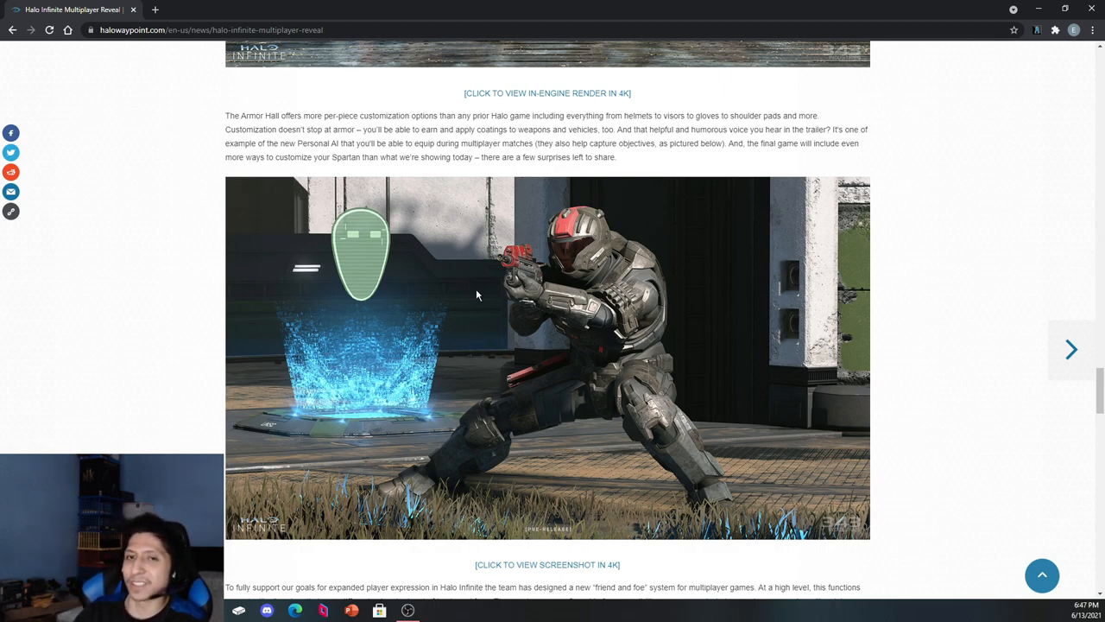
- Scroll to the Are You Ready? Halo Insider section and red Spartan flag-bearer screenshot
{"action": "scroll", "scroll_direction": "down", "scroll_amount": 3}
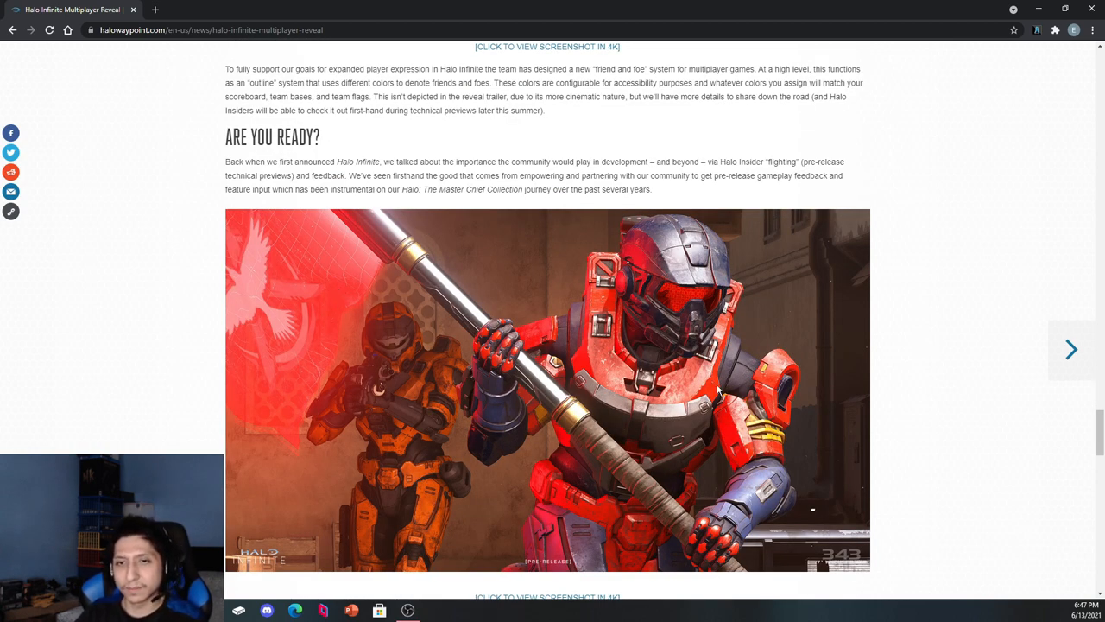
{"action": "mouse_move", "coordinate": [507, 468]}
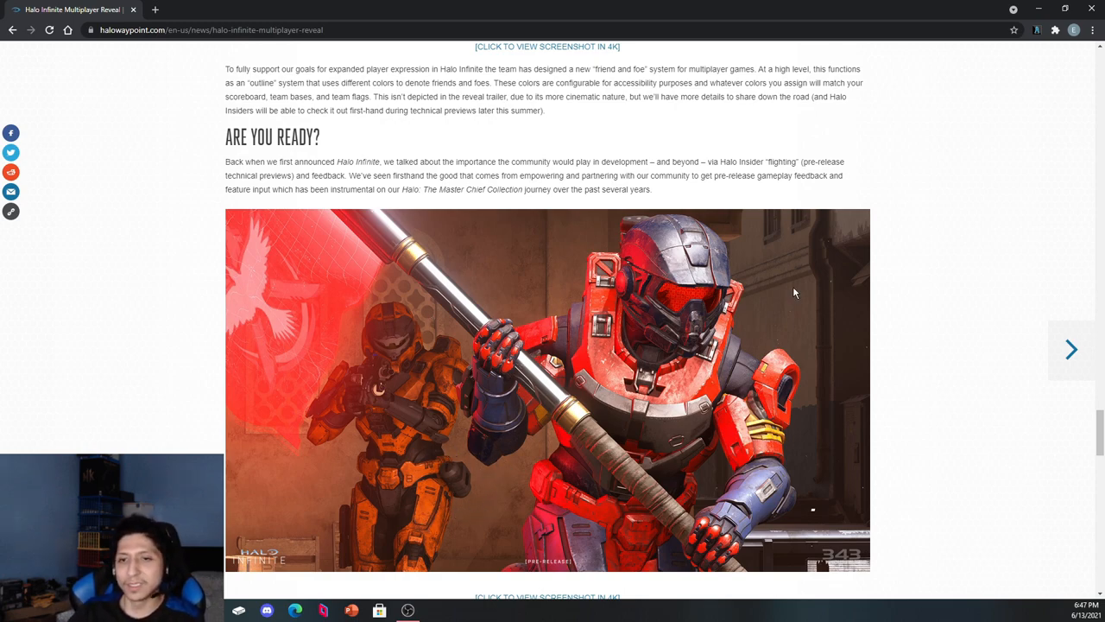
{"action": "mouse_move", "coordinate": [937, 377]}
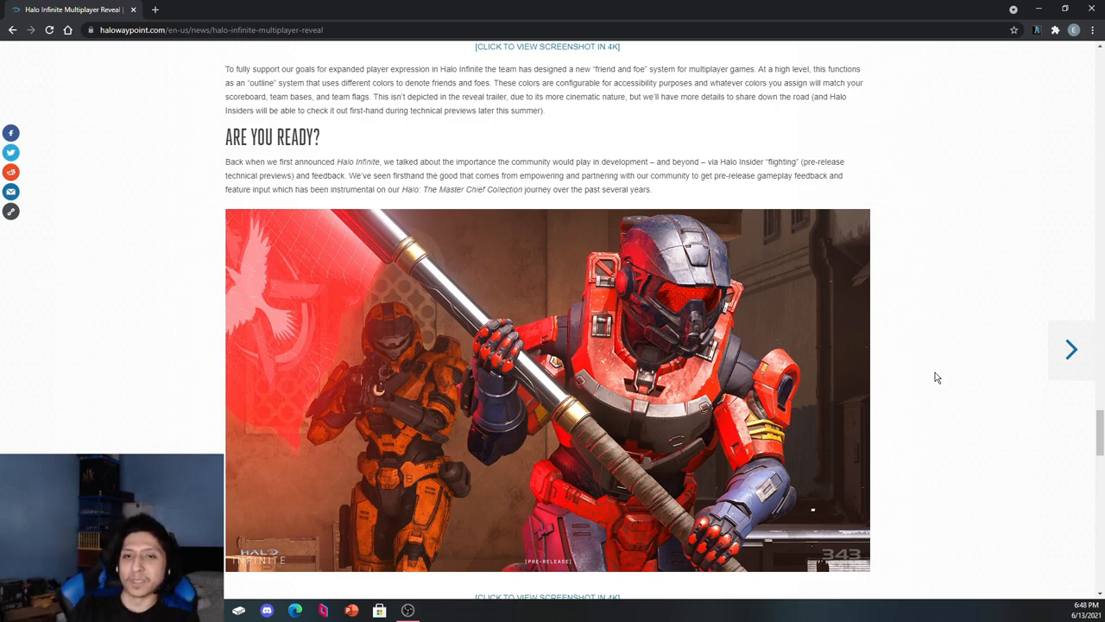
- Scroll through the Thank You section to the 343 Industries Team sign-off
{"action": "scroll", "scroll_direction": "down", "scroll_amount": 3}
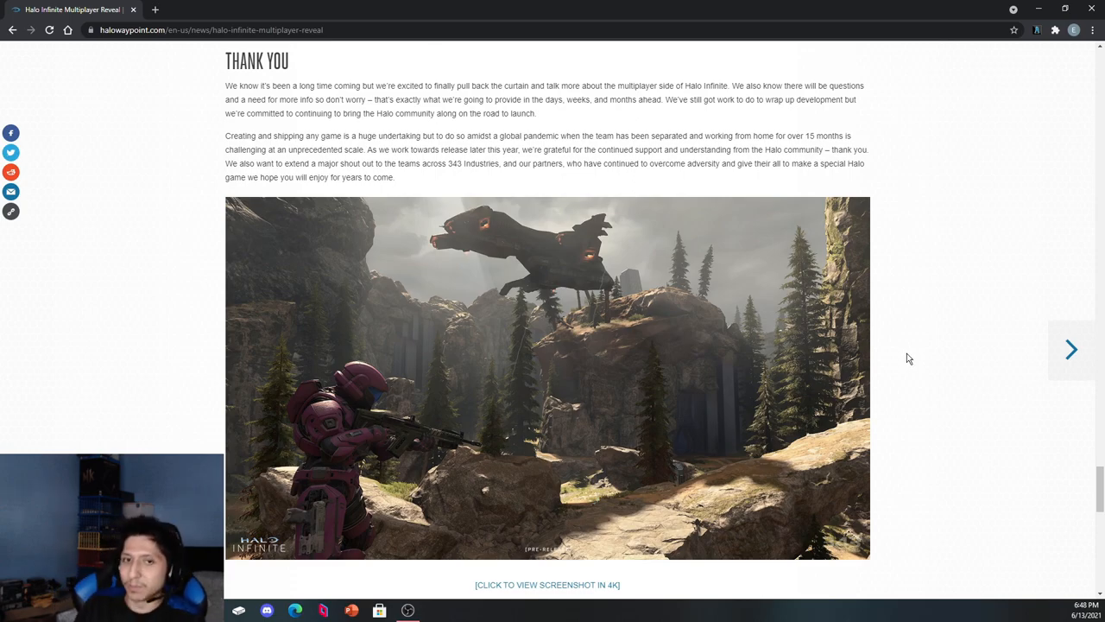
{"action": "mouse_move", "coordinate": [896, 364]}
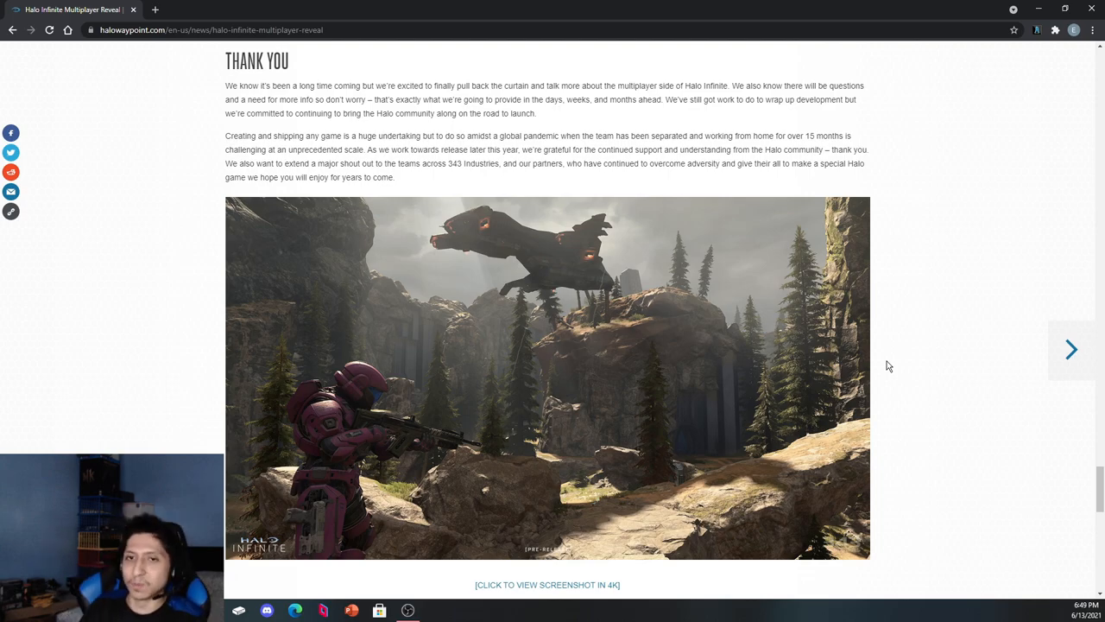
{"action": "scroll", "scroll_direction": "down", "scroll_amount": 3}
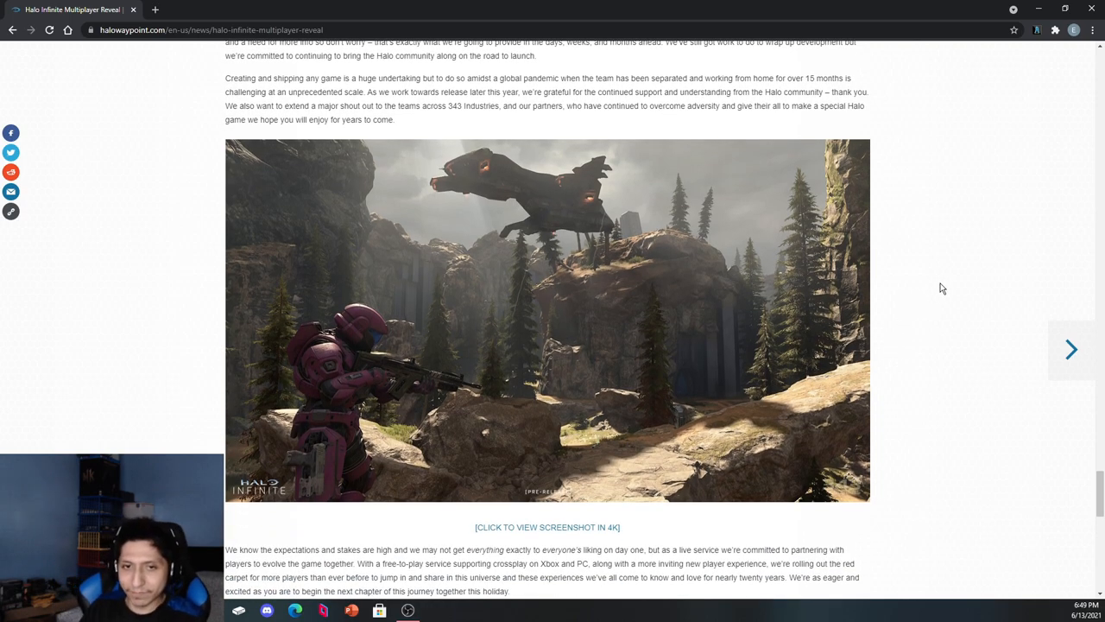
{"action": "scroll", "scroll_direction": "down", "scroll_amount": 3}
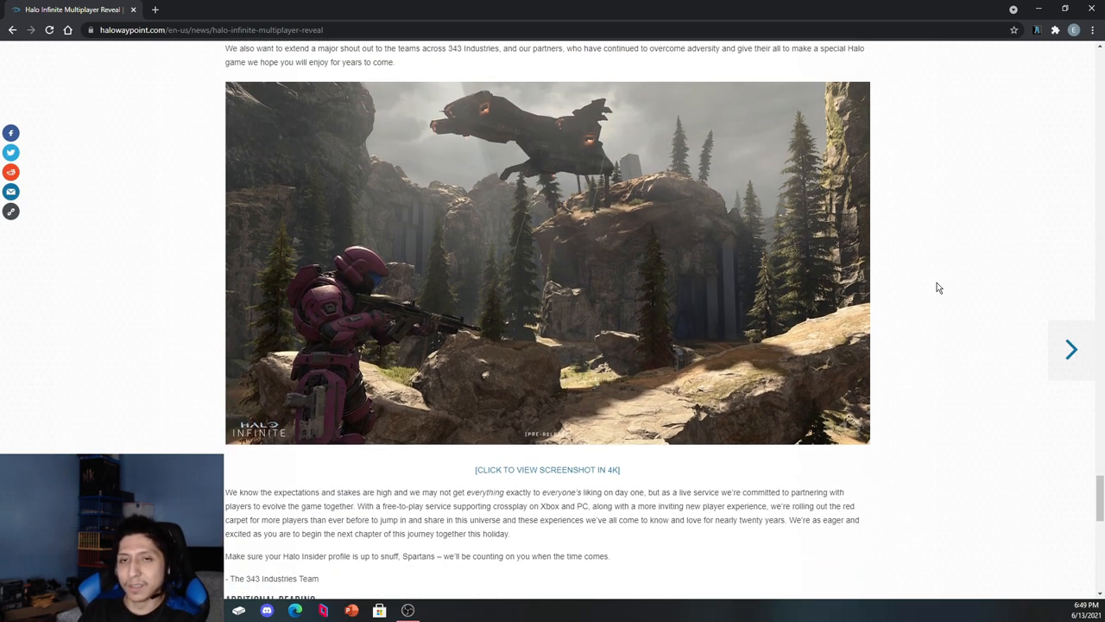
{"action": "scroll", "scroll_direction": "down", "scroll_amount": 3}
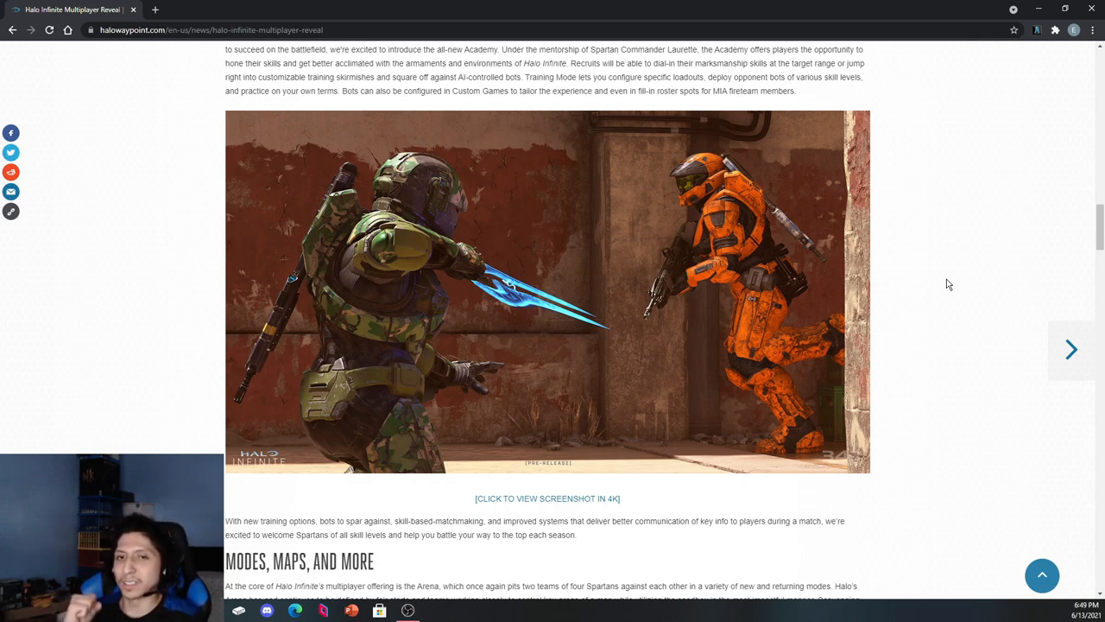
{"action": "mouse_move", "coordinate": [928, 273]}
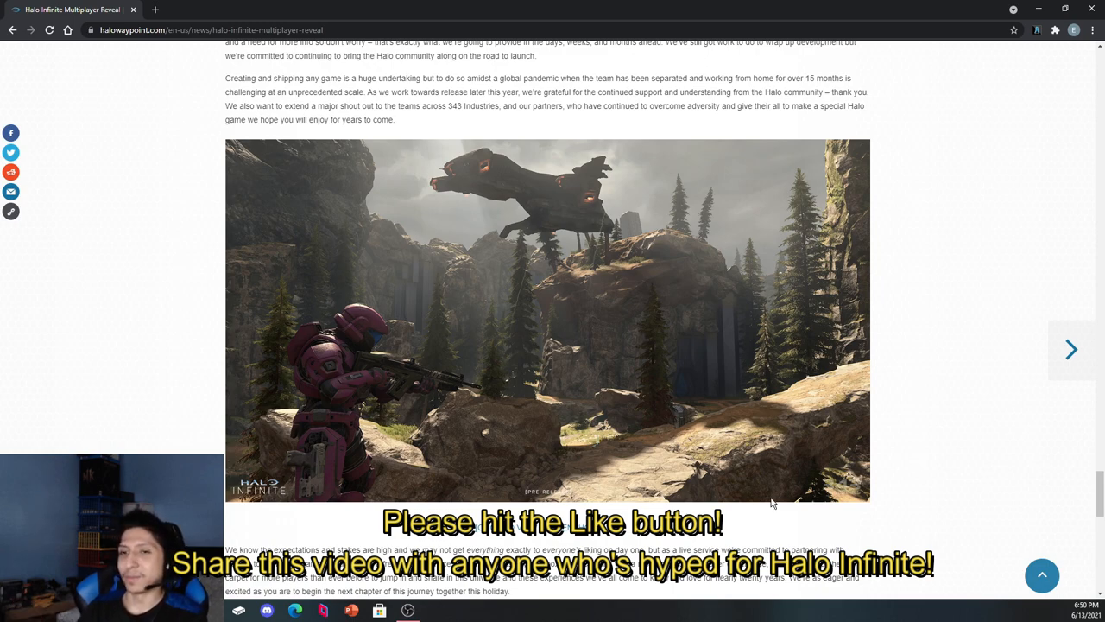
{"action": "mouse_move", "coordinate": [933, 296]}
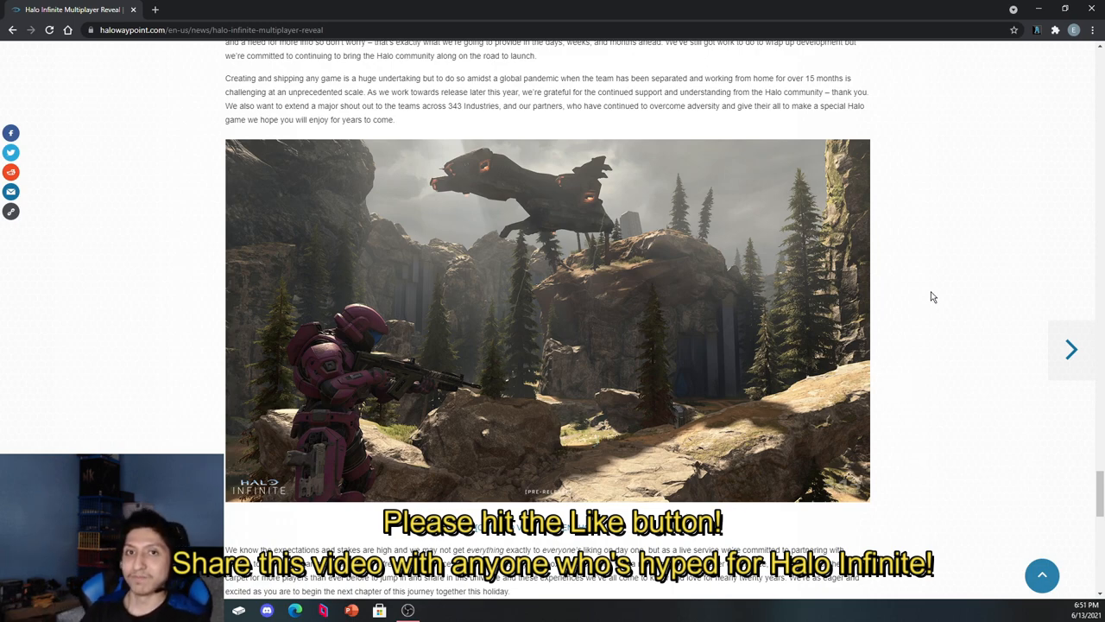